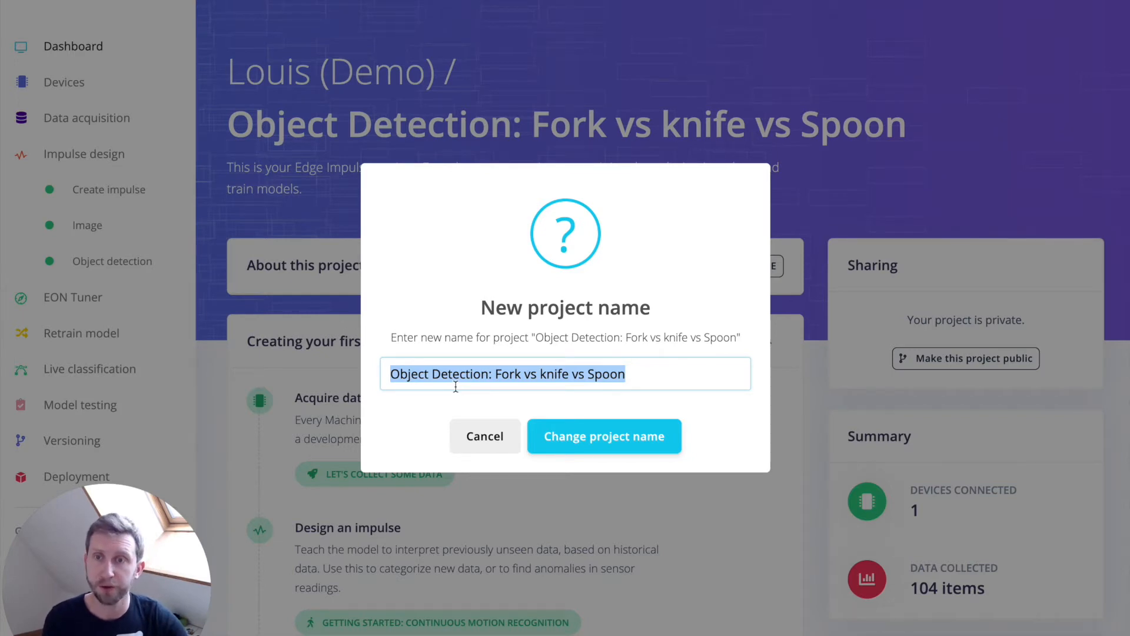
# Keep the project name and confirm Bounding boxes (object detection) as the labeling method
pyautogui.click(484, 435)
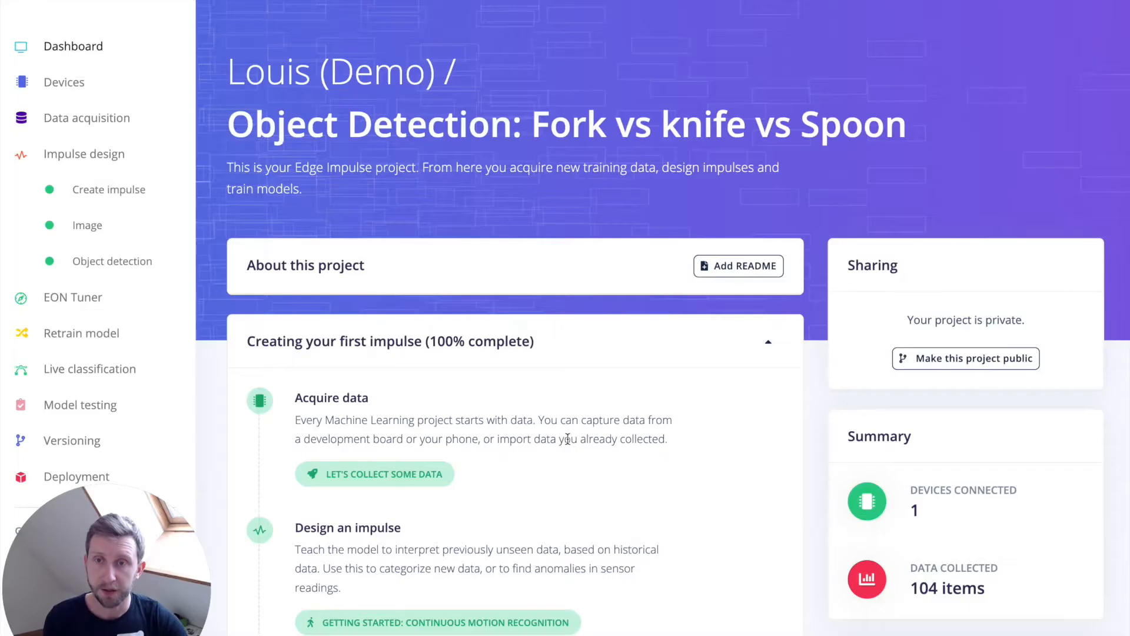
pyautogui.scroll(-3)
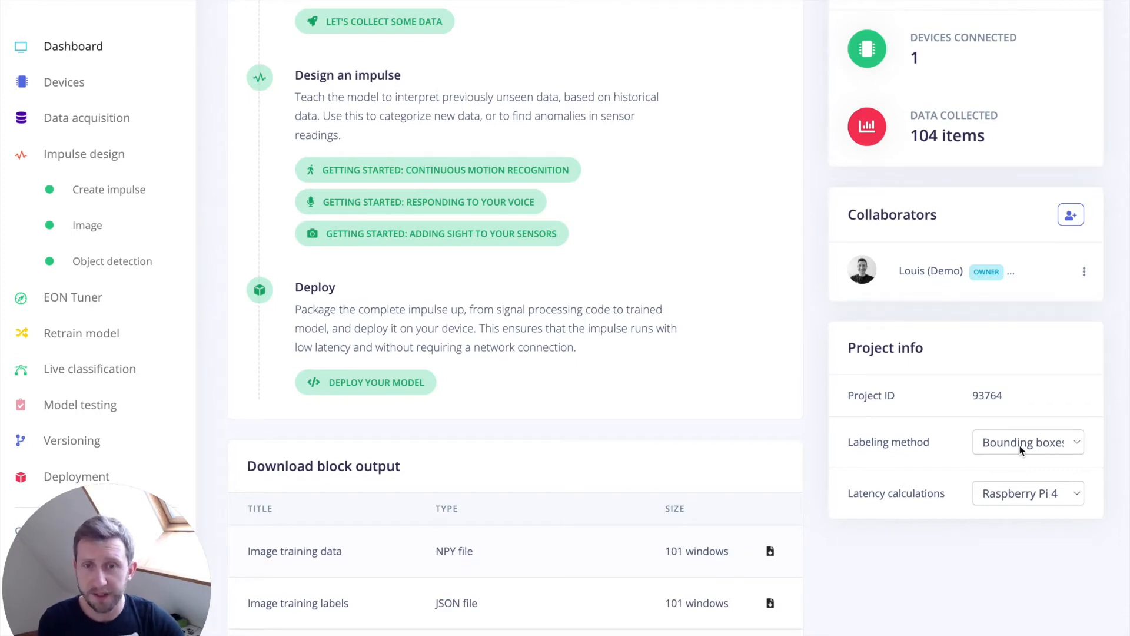
pyautogui.click(1025, 442)
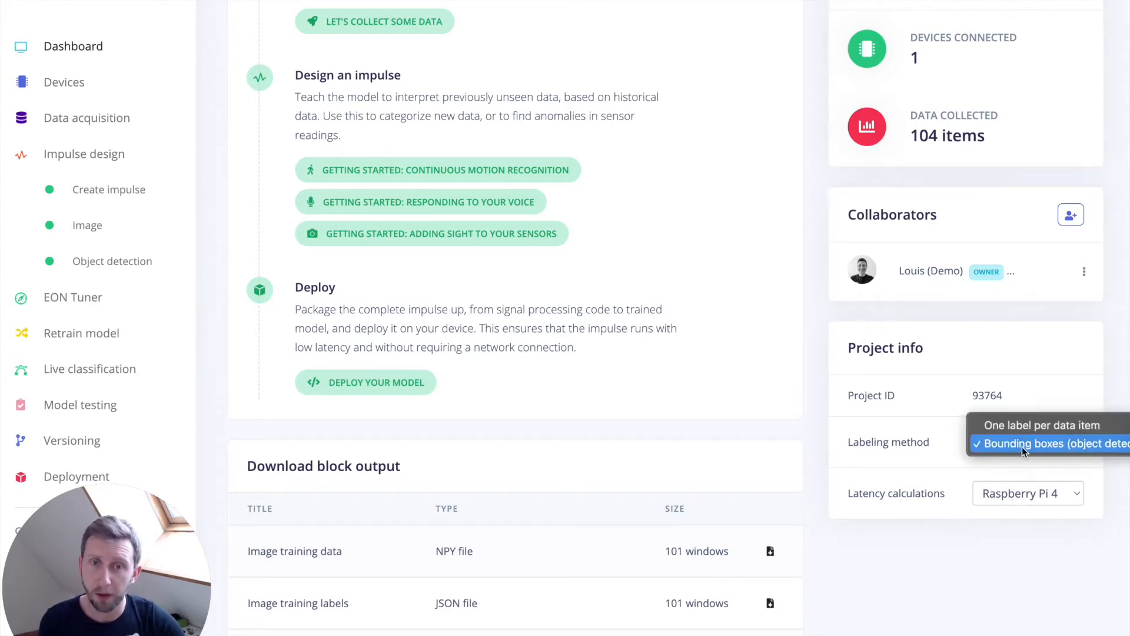
pyautogui.click(1045, 442)
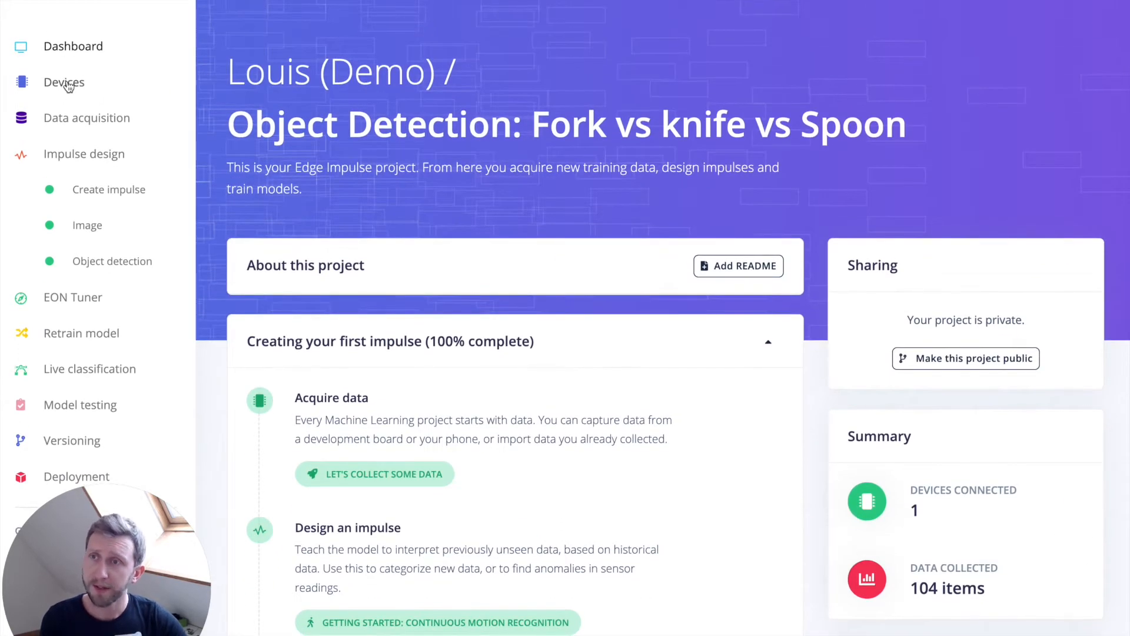
# Show the Devices page with the phone, previewing and dismissing the new-device connection options
pyautogui.click(64, 82)
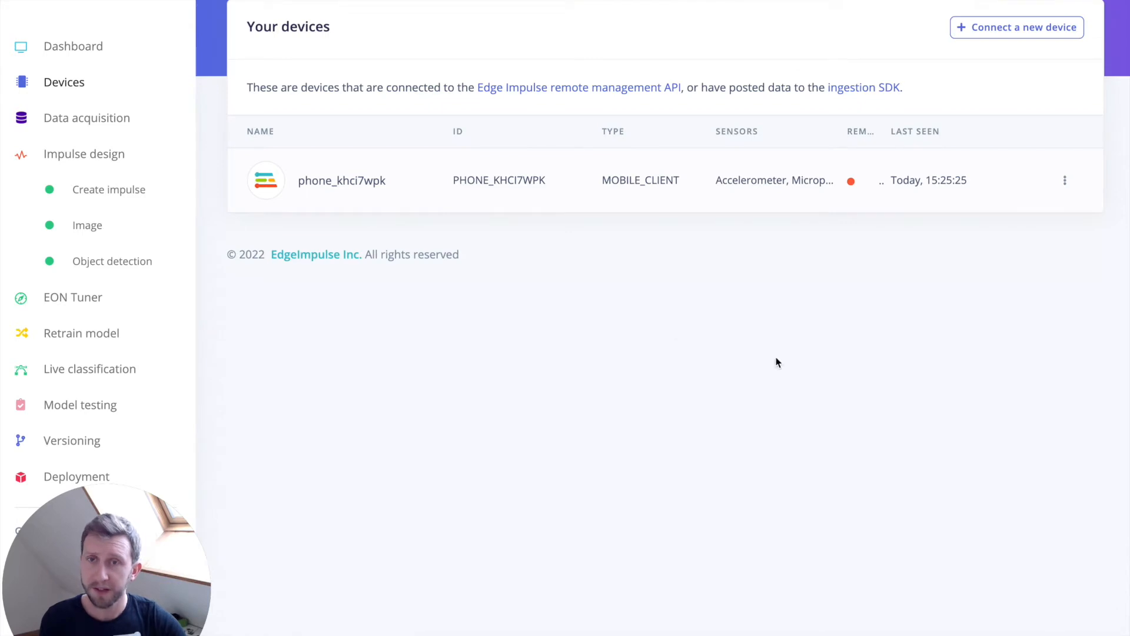
pyautogui.click(1017, 28)
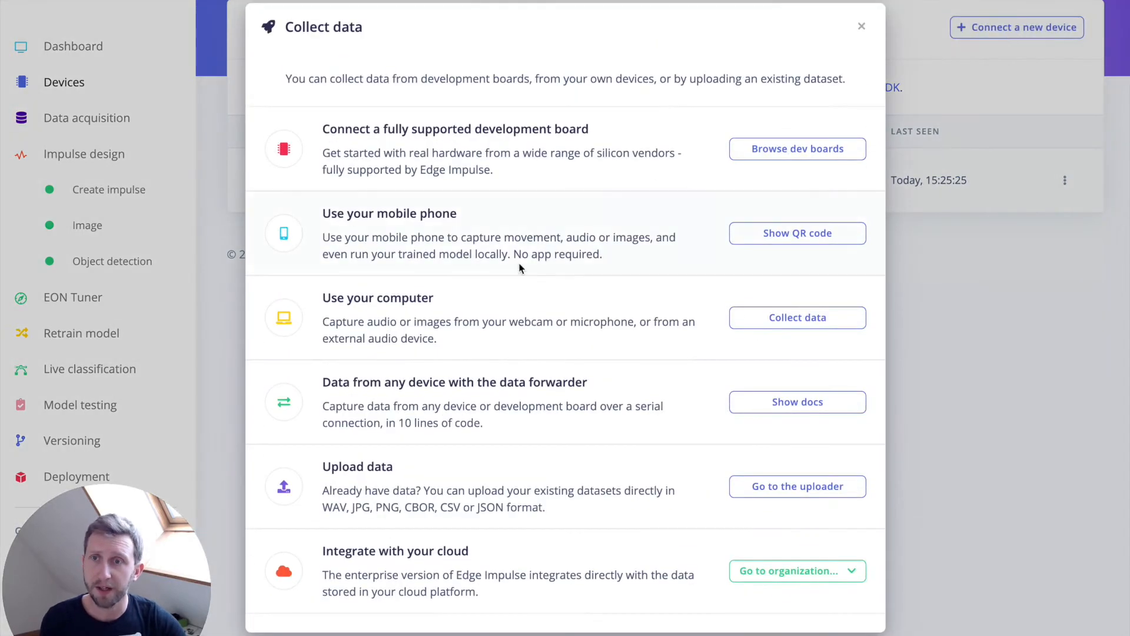
pyautogui.click(796, 233)
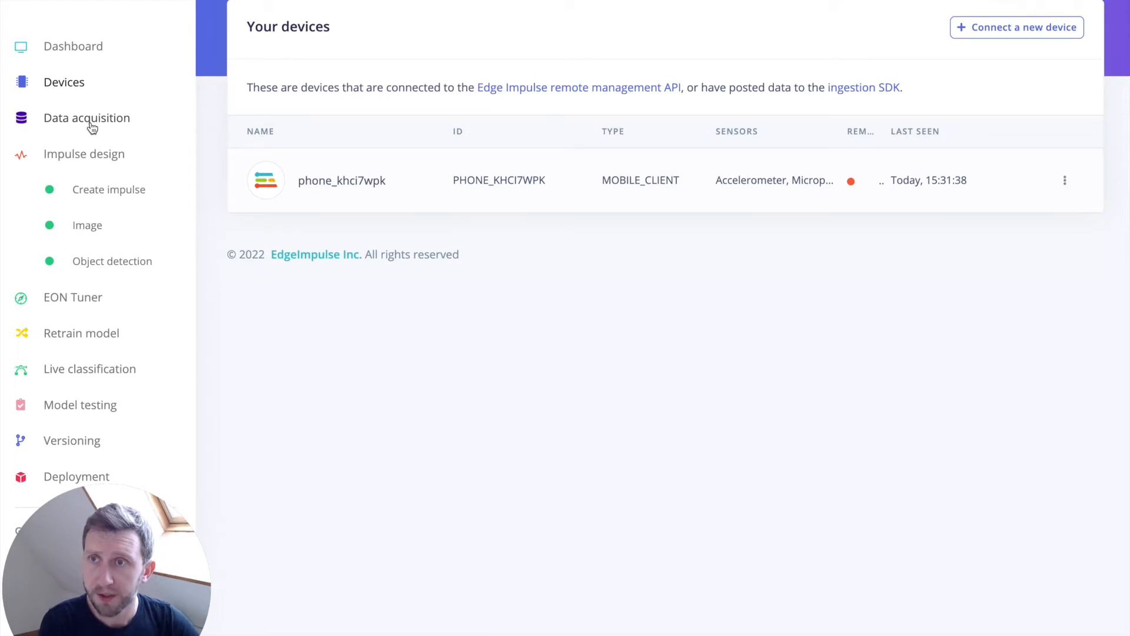
# Show the 23 test samples, review the split warning, and enable filters and multi-select
pyautogui.click(87, 118)
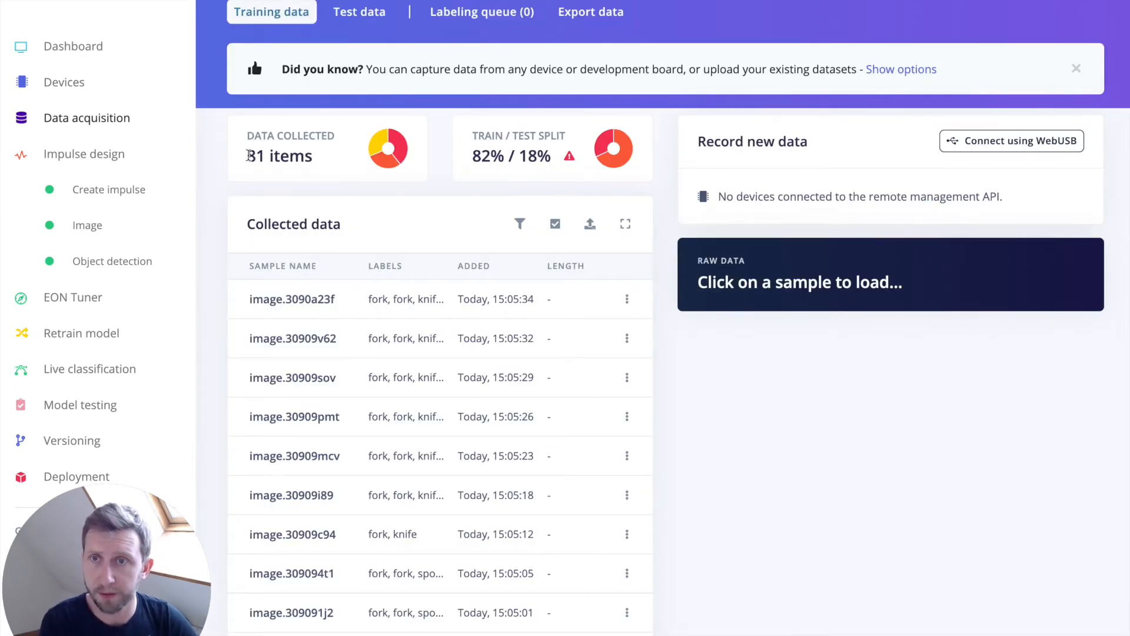
pyautogui.moveTo(280, 155)
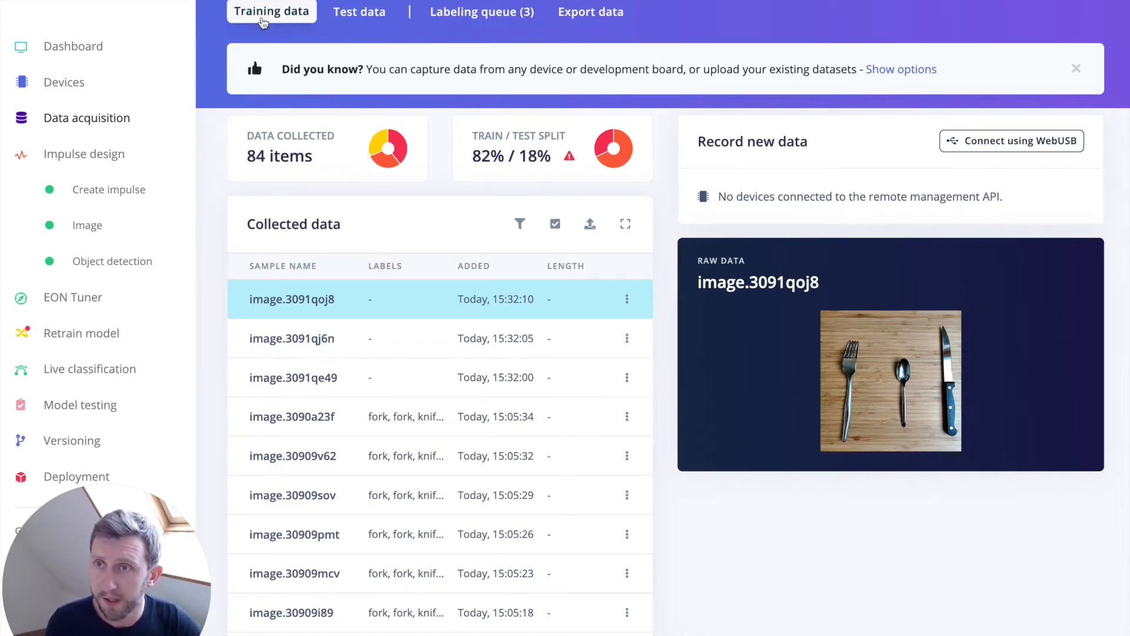
pyautogui.click(359, 12)
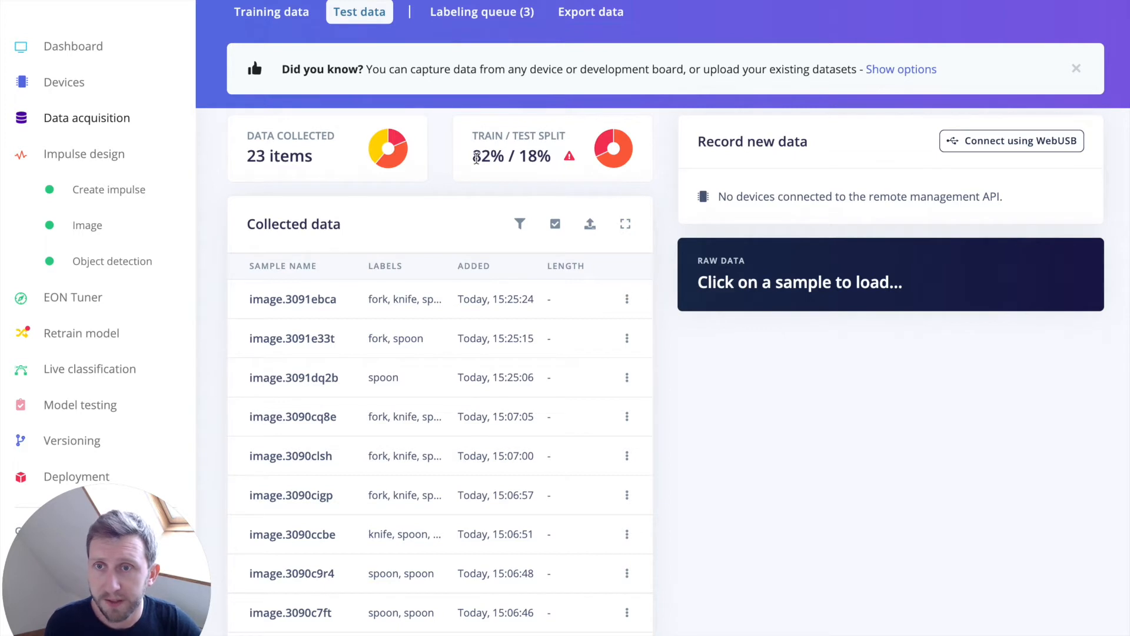
pyautogui.moveTo(475, 156)
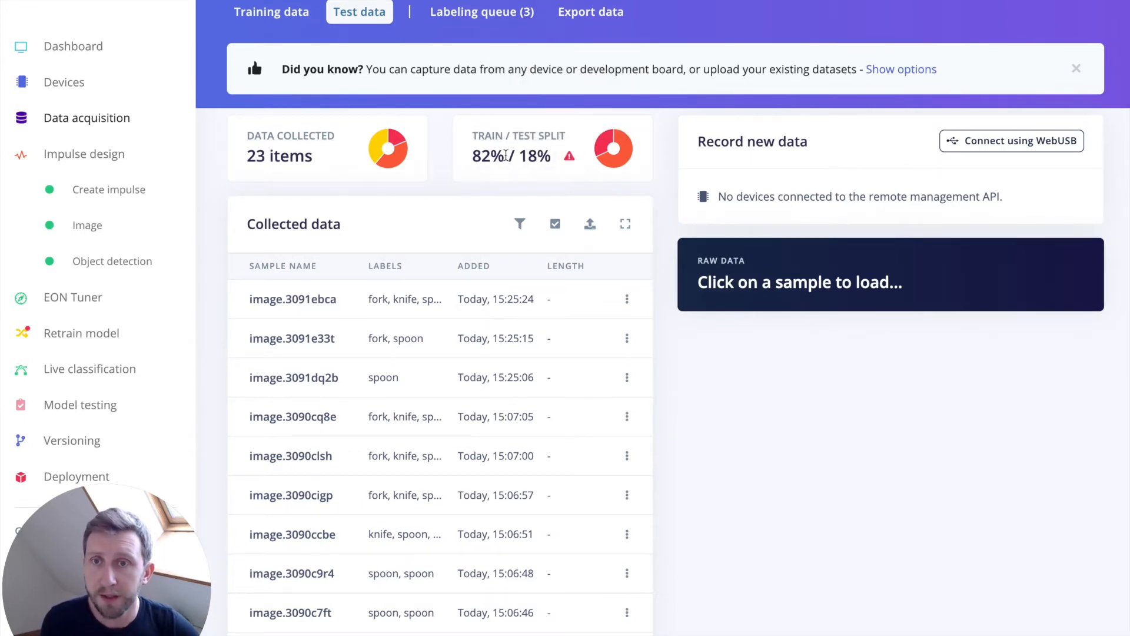
pyautogui.moveTo(553, 164)
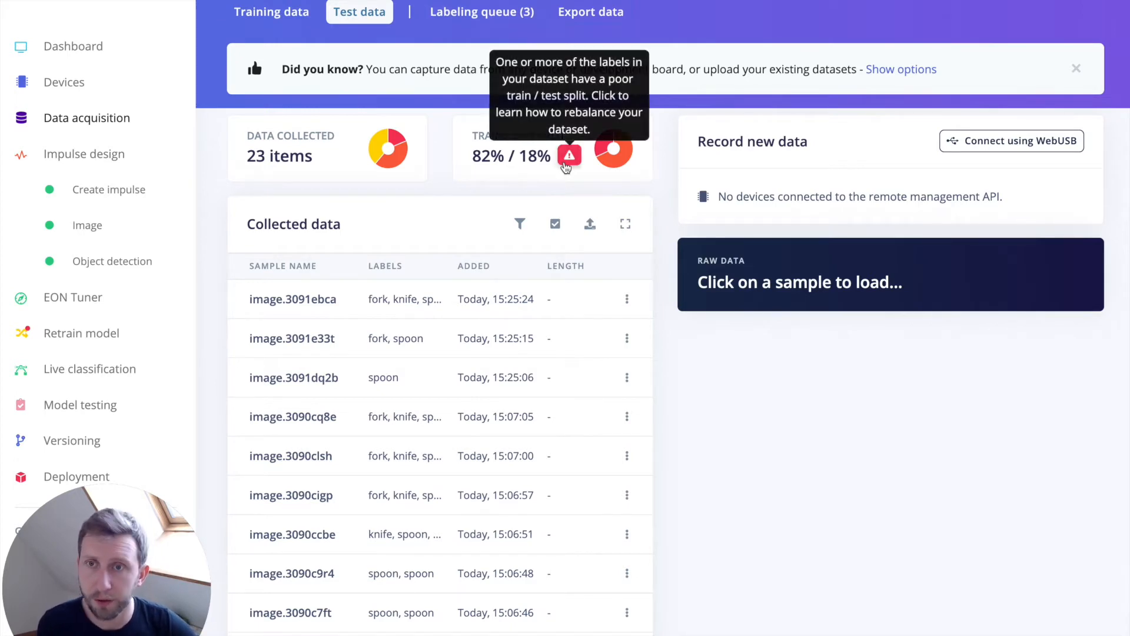
pyautogui.click(569, 155)
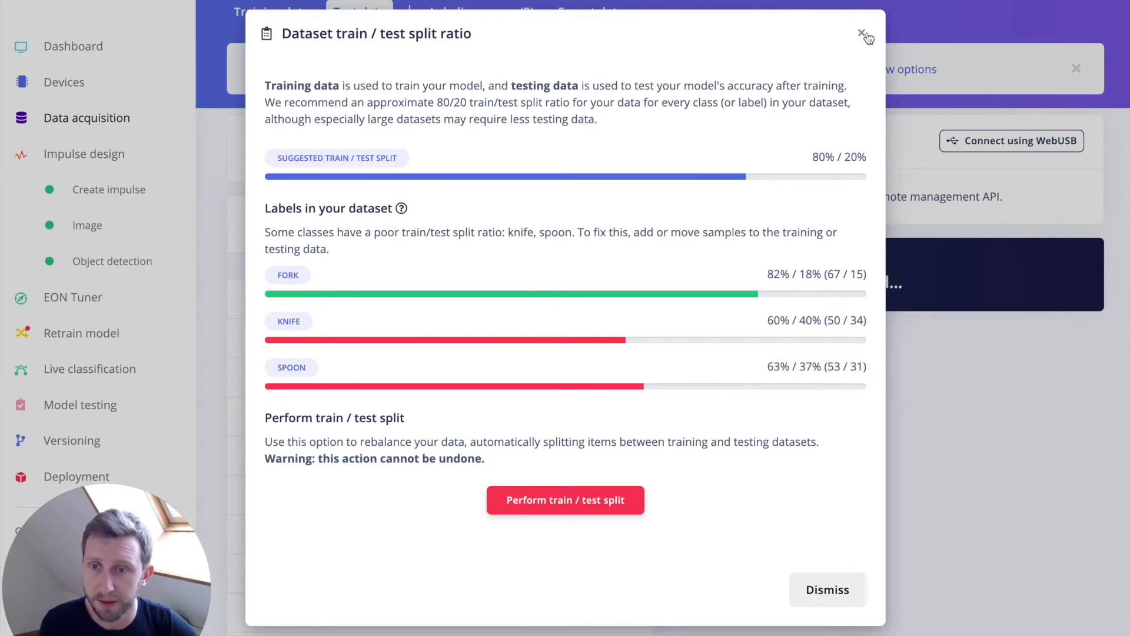
pyautogui.click(861, 34)
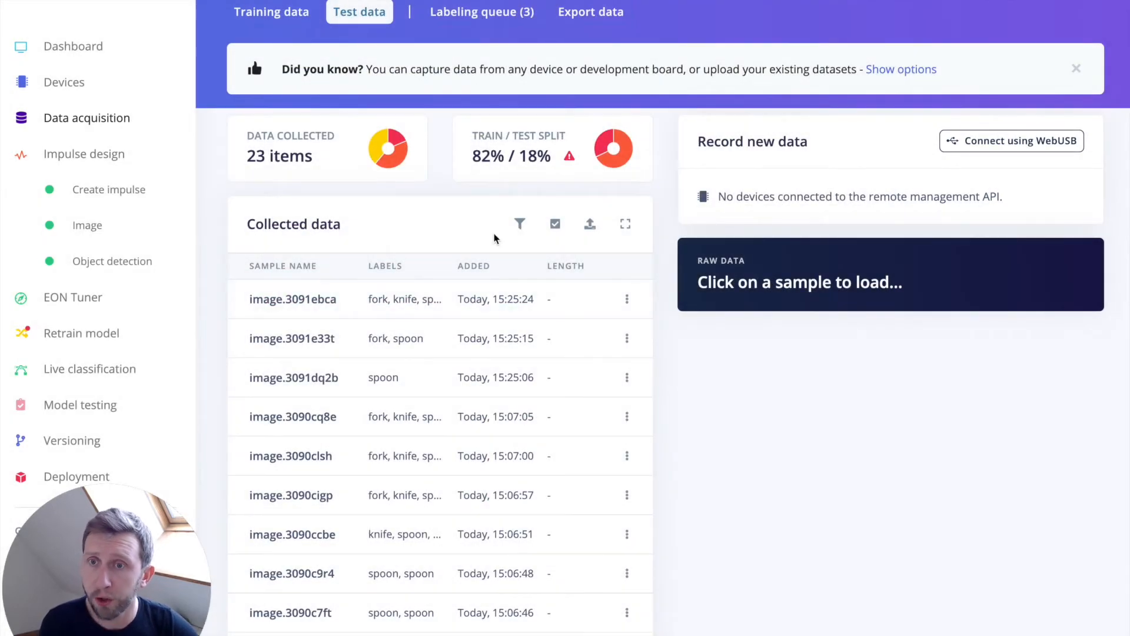
pyautogui.click(519, 223)
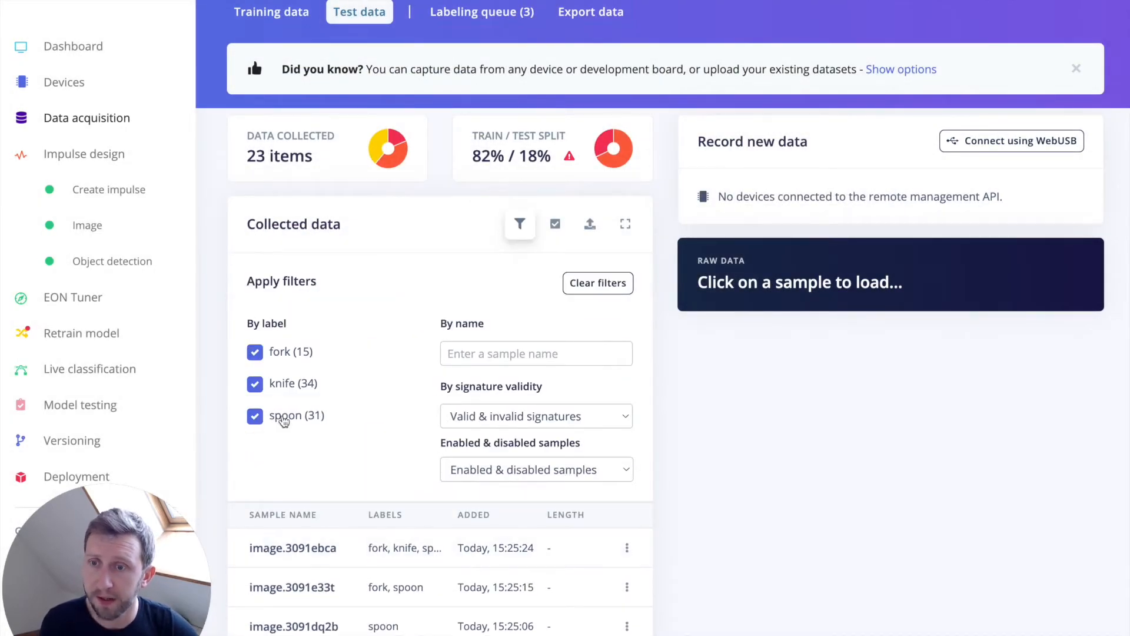
pyautogui.click(555, 223)
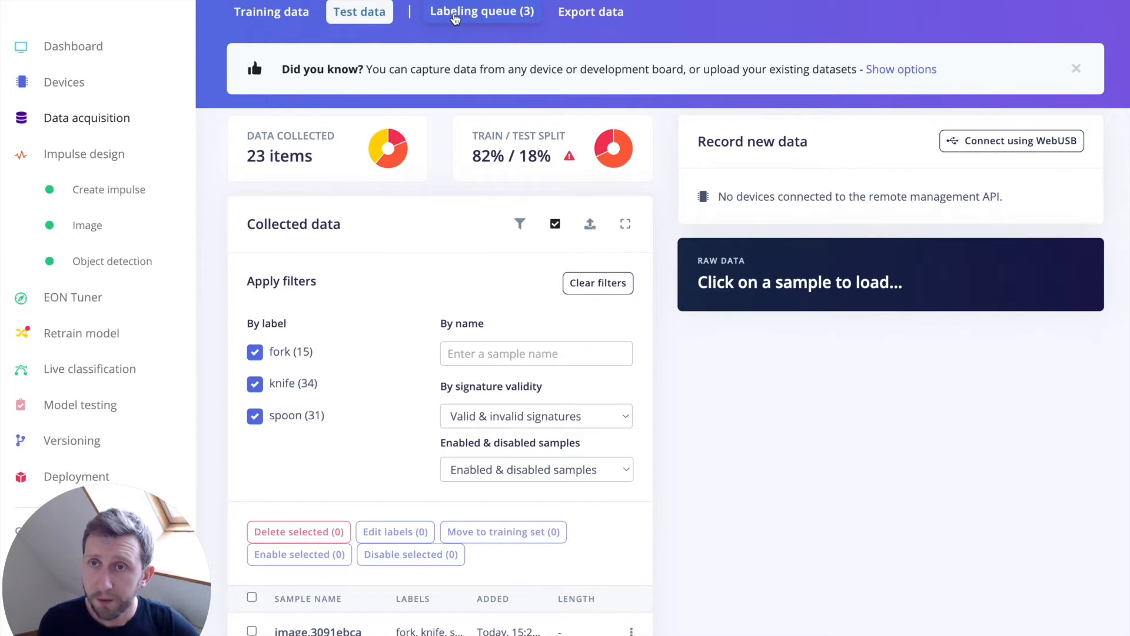
# Draw a bounding box around the first queued image's fork and label it 'fork'
pyautogui.click(481, 12)
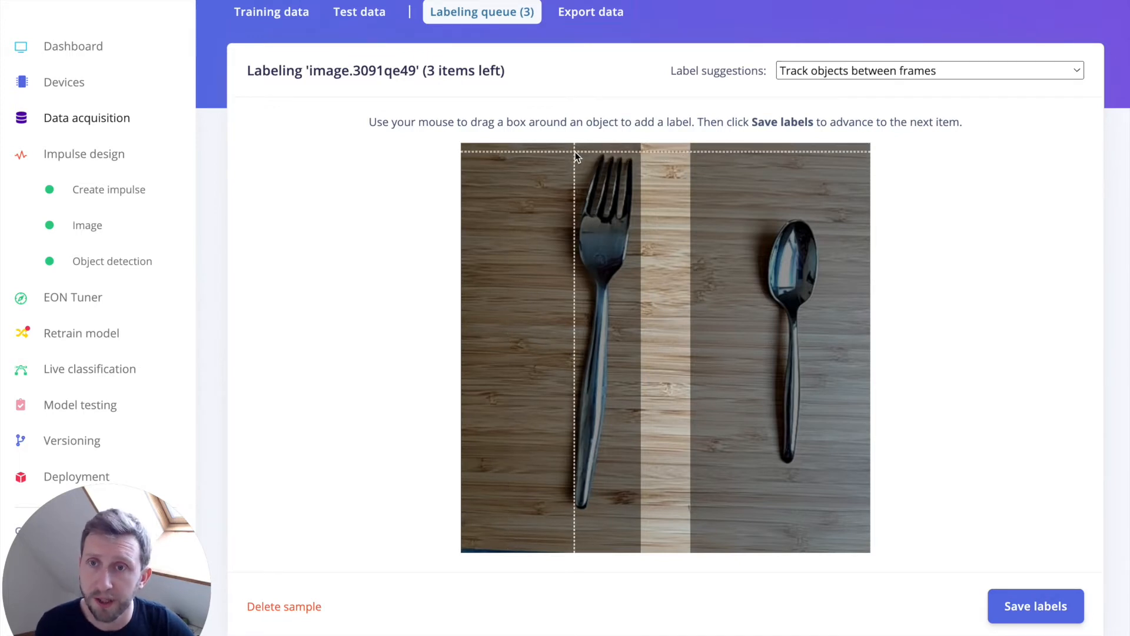
pyautogui.moveTo(575, 153); pyautogui.dragTo(621, 502)
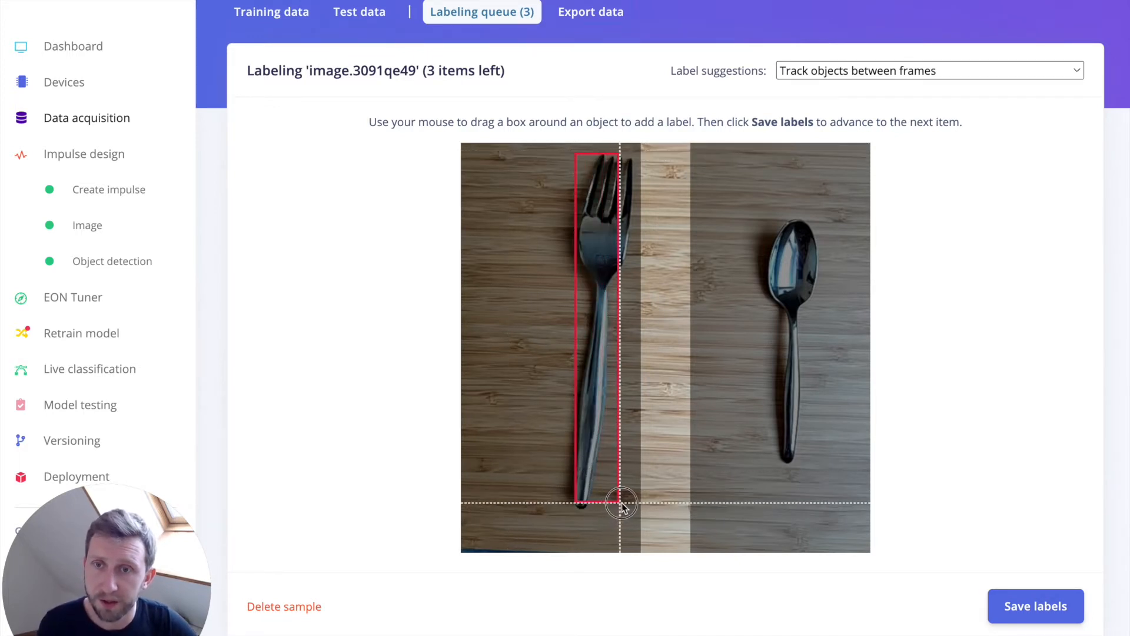
pyautogui.moveTo(576, 155); pyautogui.dragTo(620, 501)
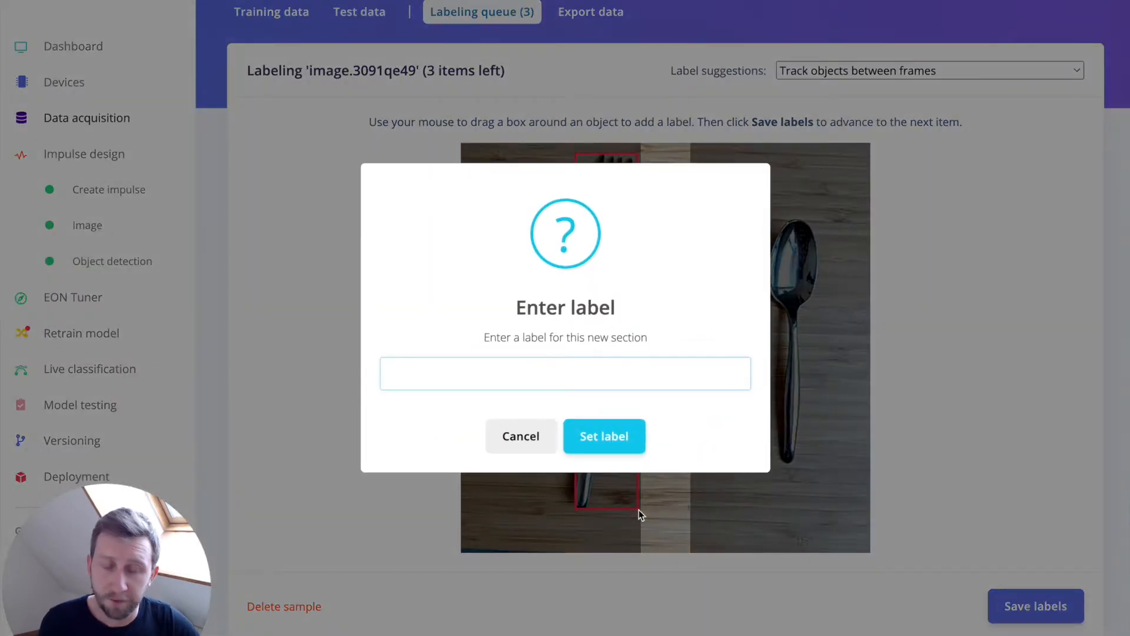
pyautogui.write('fork')
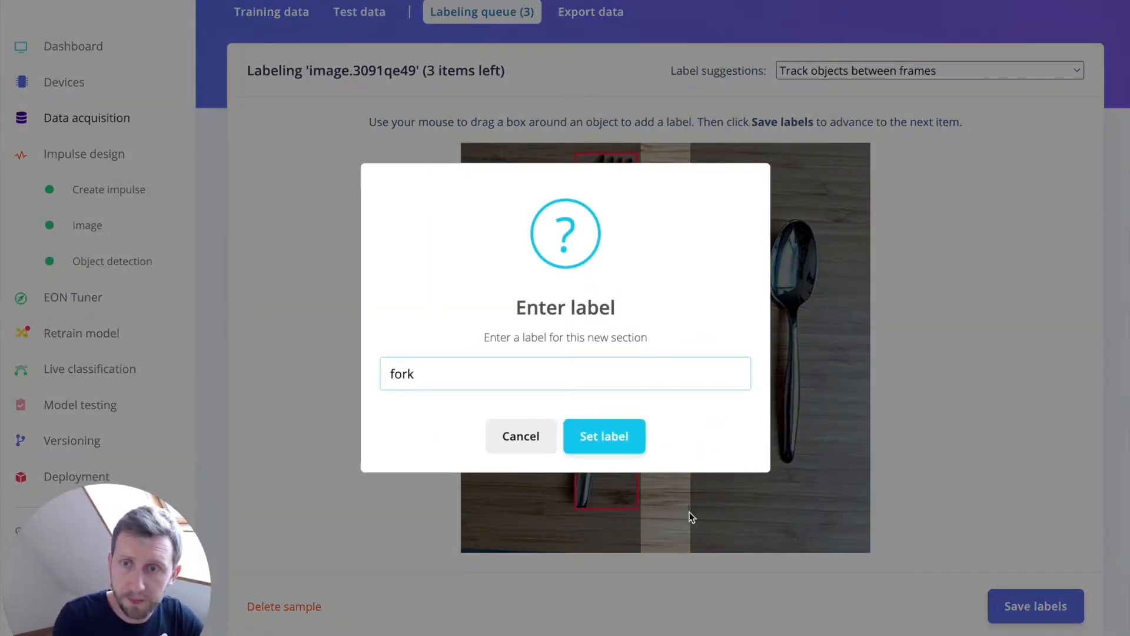
pyautogui.click(603, 436)
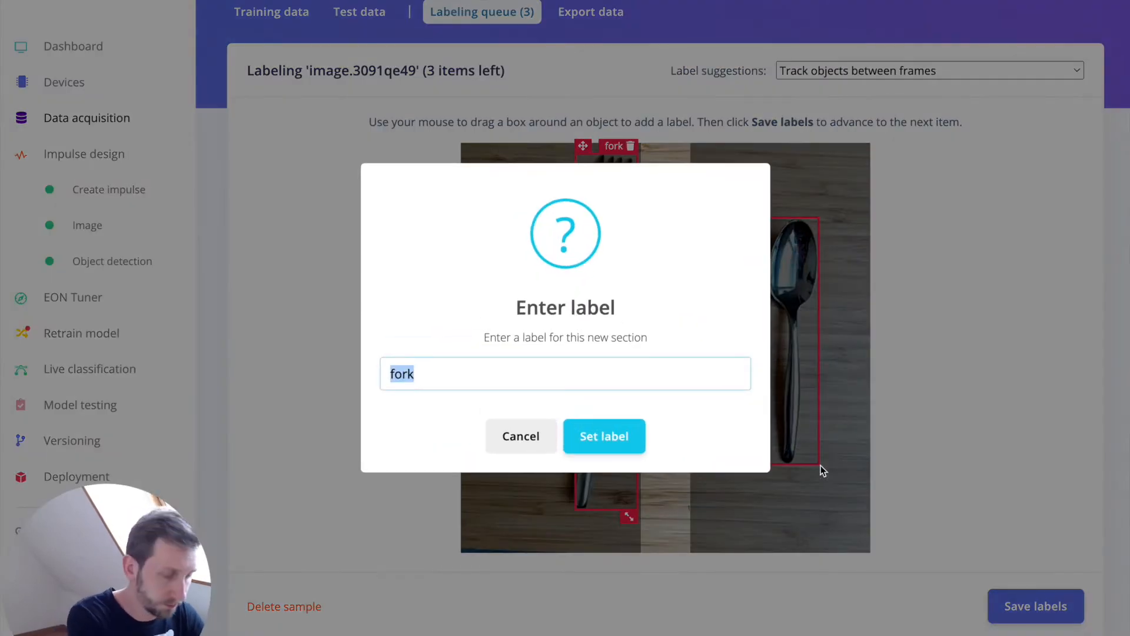
# Label the spoon box 'spoon' and save the image's labels
pyautogui.write('spoon')
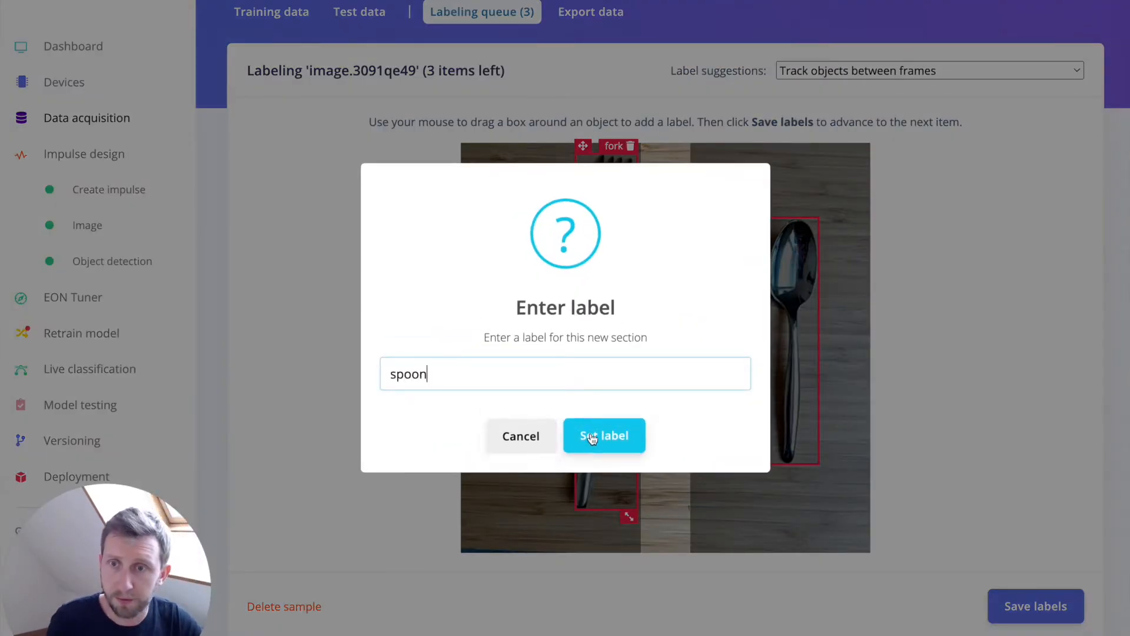
pyautogui.click(604, 436)
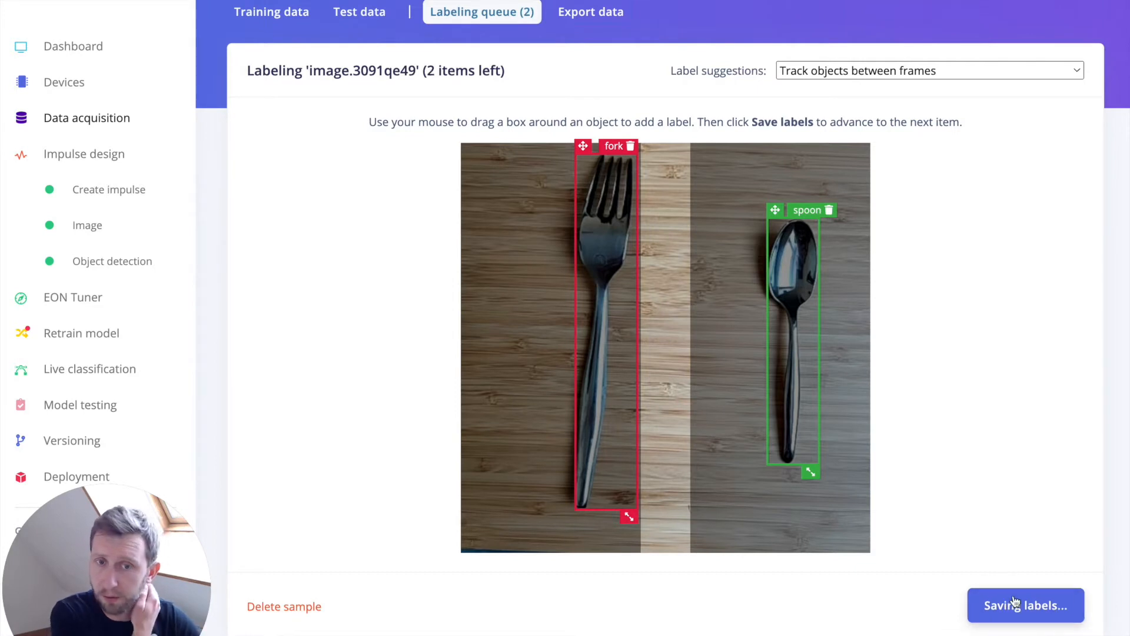
pyautogui.click(1024, 605)
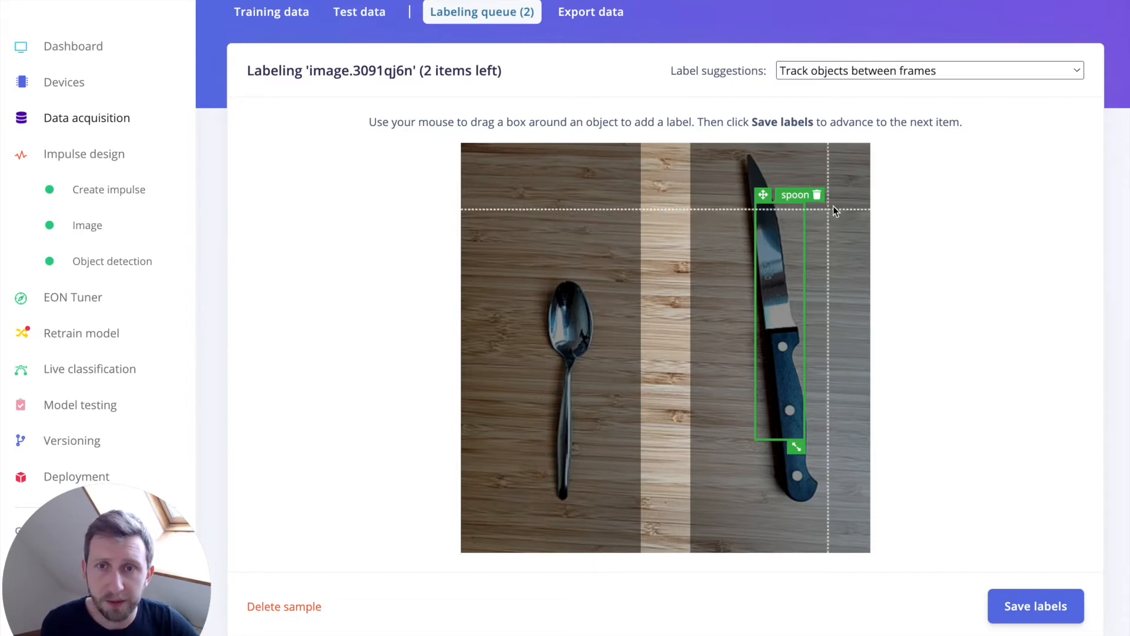
# Switch label suggestions to YOLOv5 and save its auto-detected knife and spoon boxes
pyautogui.click(929, 70)
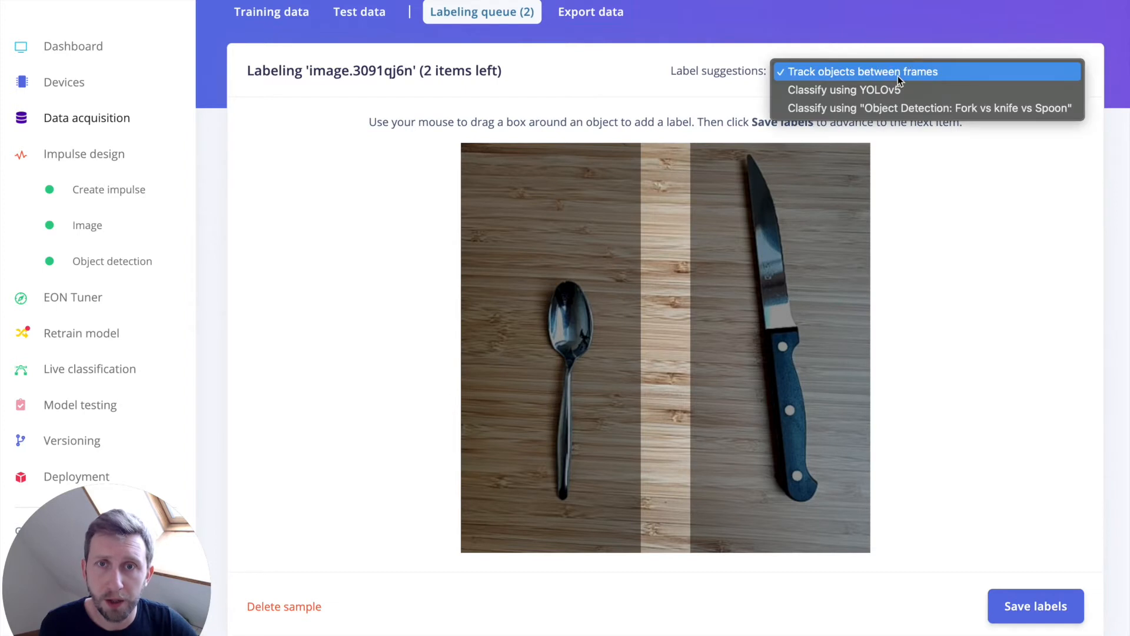
pyautogui.moveTo(873, 89)
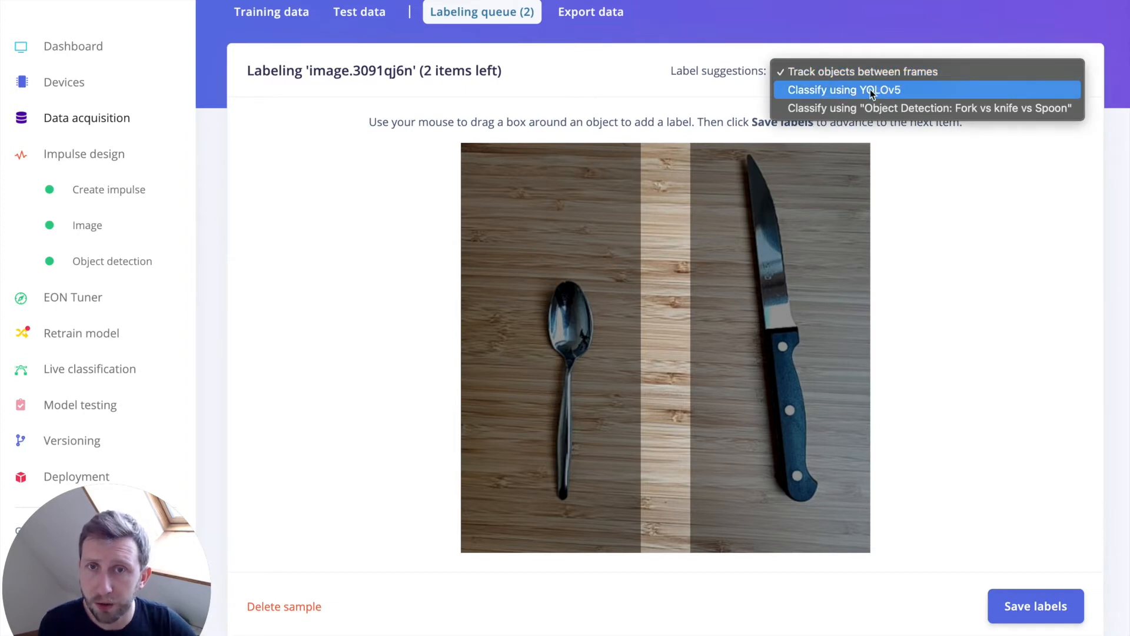
pyautogui.click(841, 90)
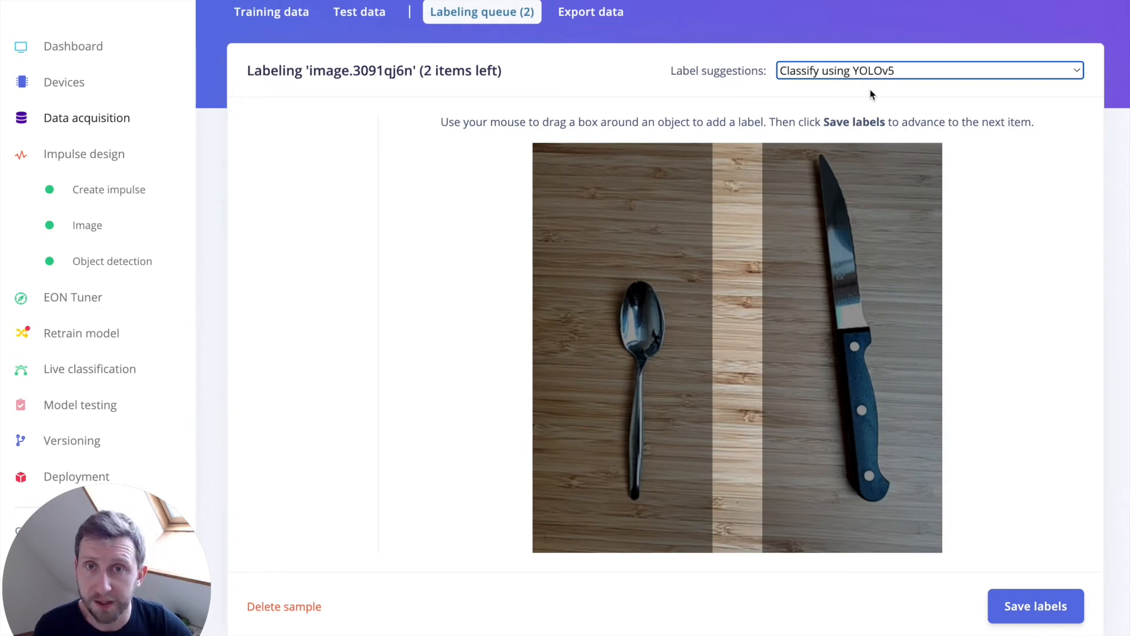
pyautogui.moveTo(881, 93)
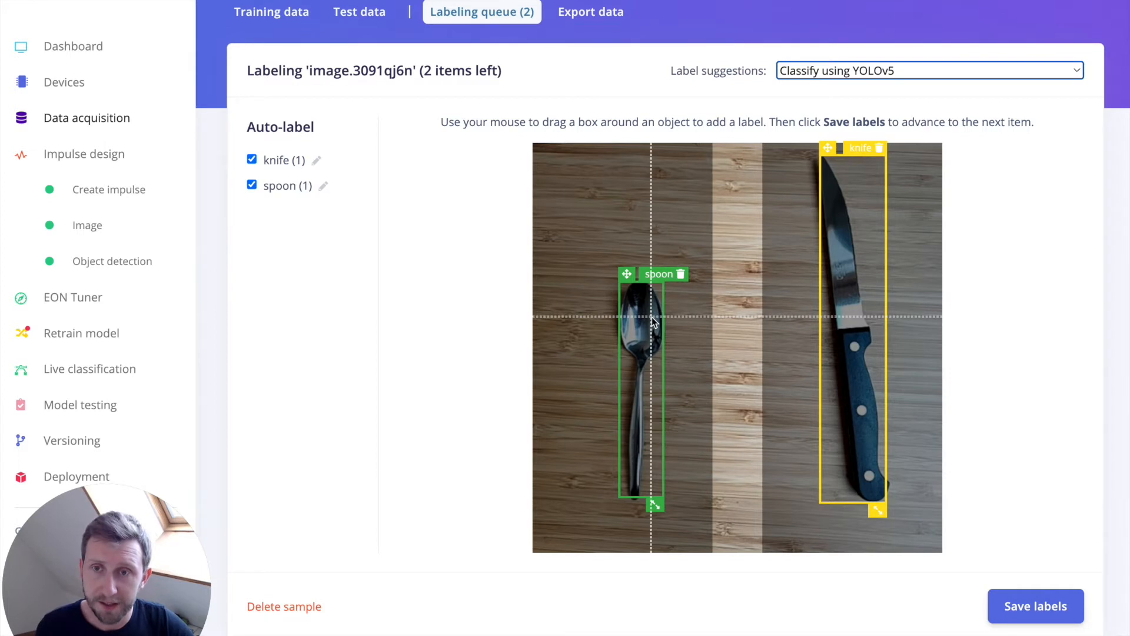
pyautogui.click(1035, 606)
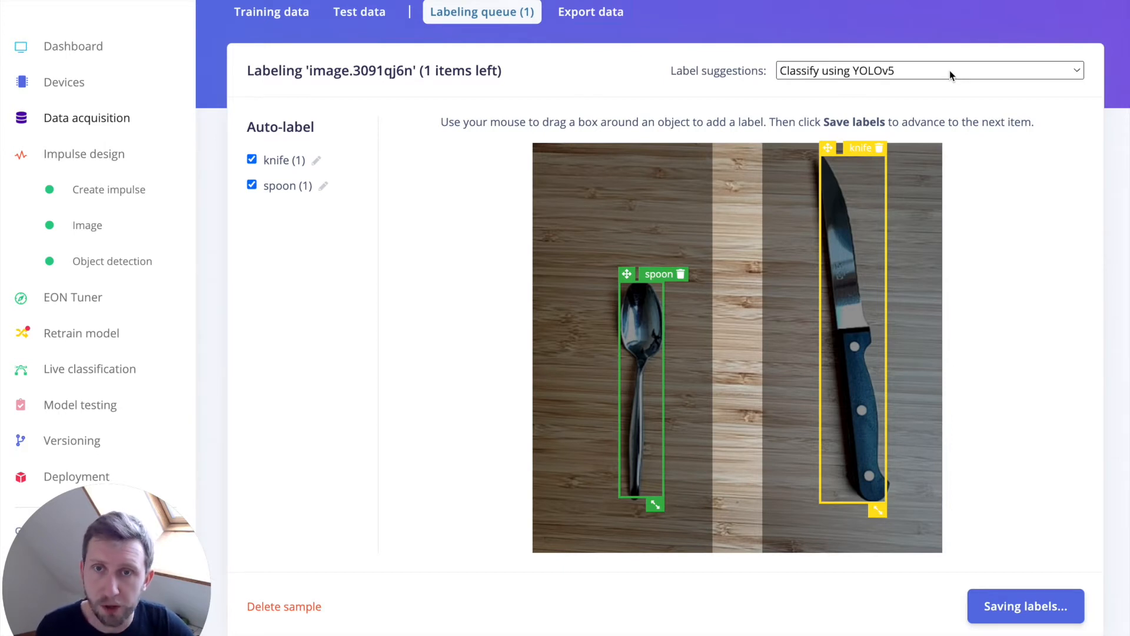
# Use the Fork vs knife vs Spoon model for label suggestions and reposition the spoon box
pyautogui.click(928, 70)
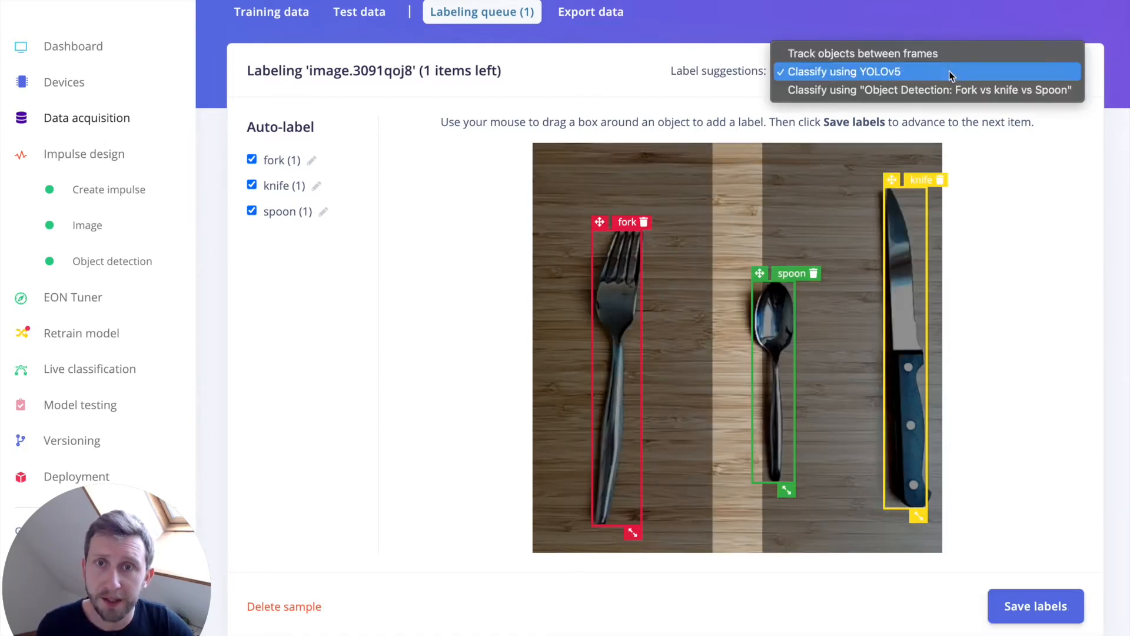
pyautogui.click(924, 89)
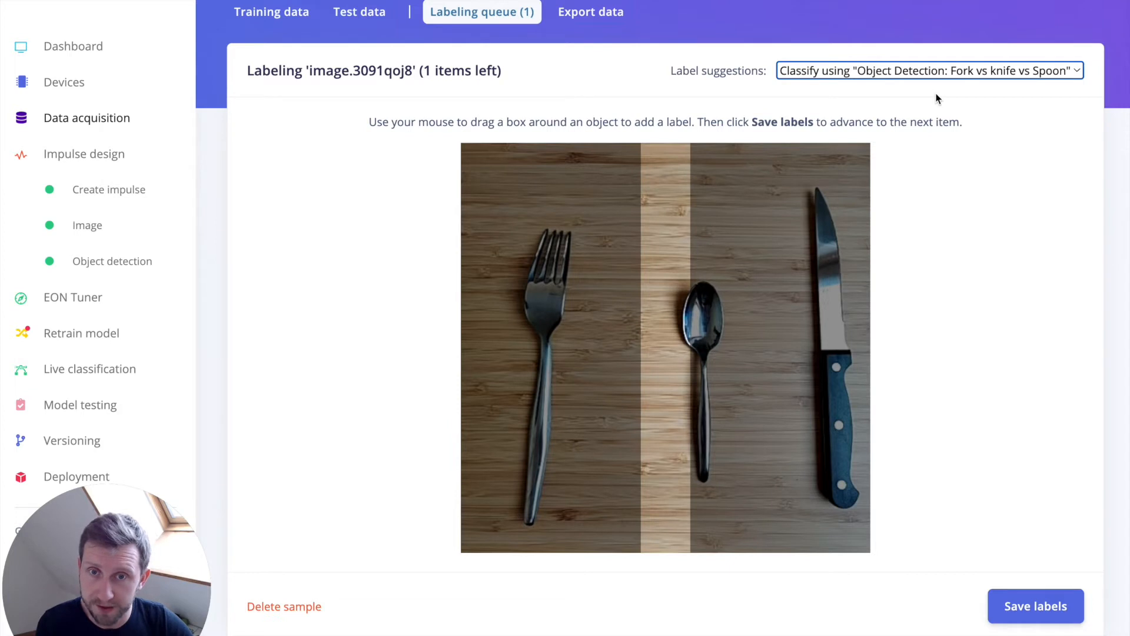
pyautogui.moveTo(497, 223); pyautogui.dragTo(591, 497)
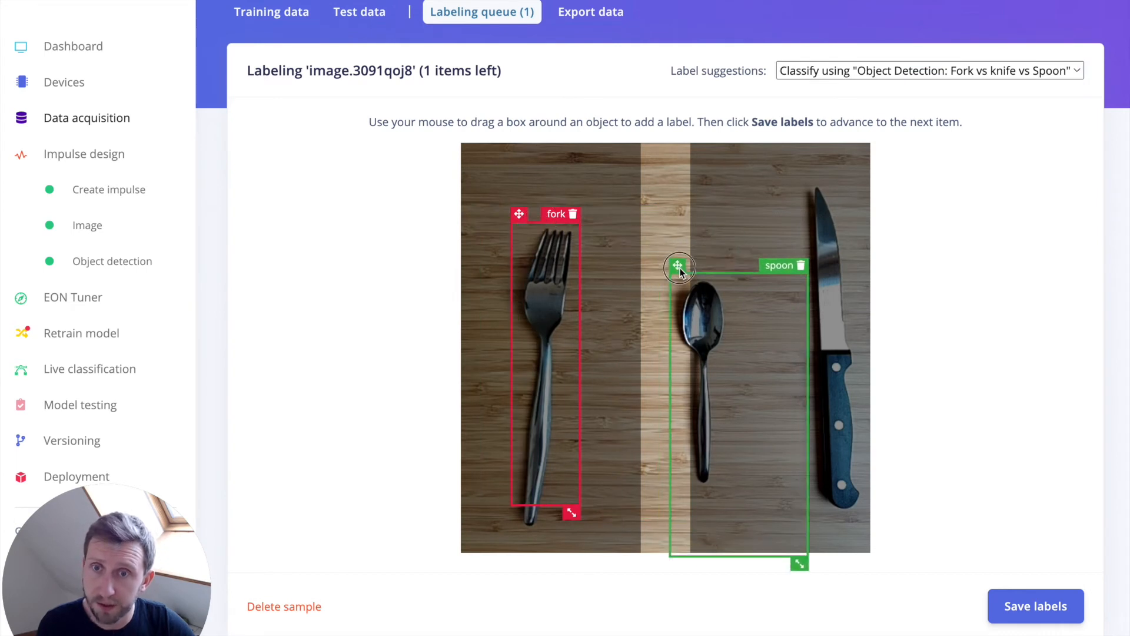
# Box and label the knife, then save all three labels for the image
pyautogui.moveTo(799, 563); pyautogui.dragTo(733, 491)
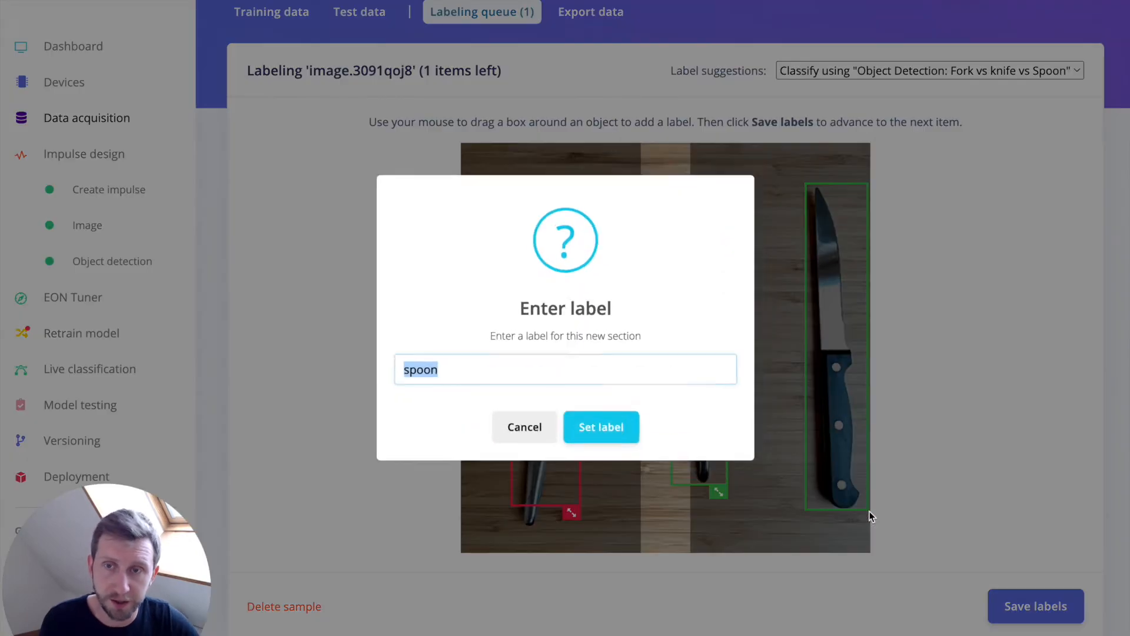
pyautogui.click(601, 426)
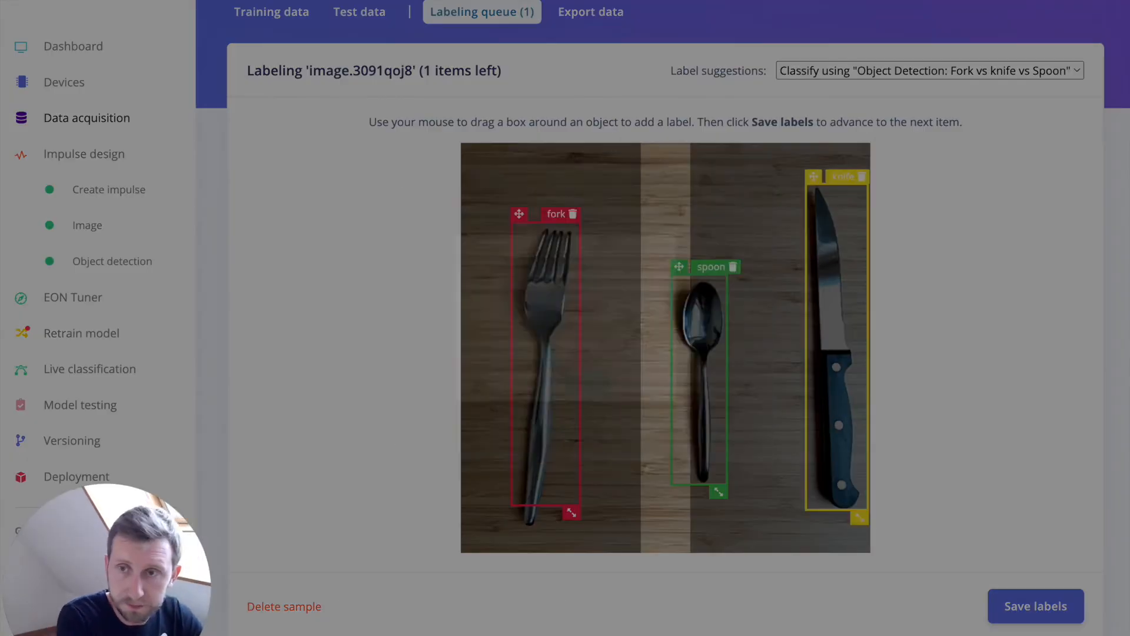
pyautogui.click(1035, 605)
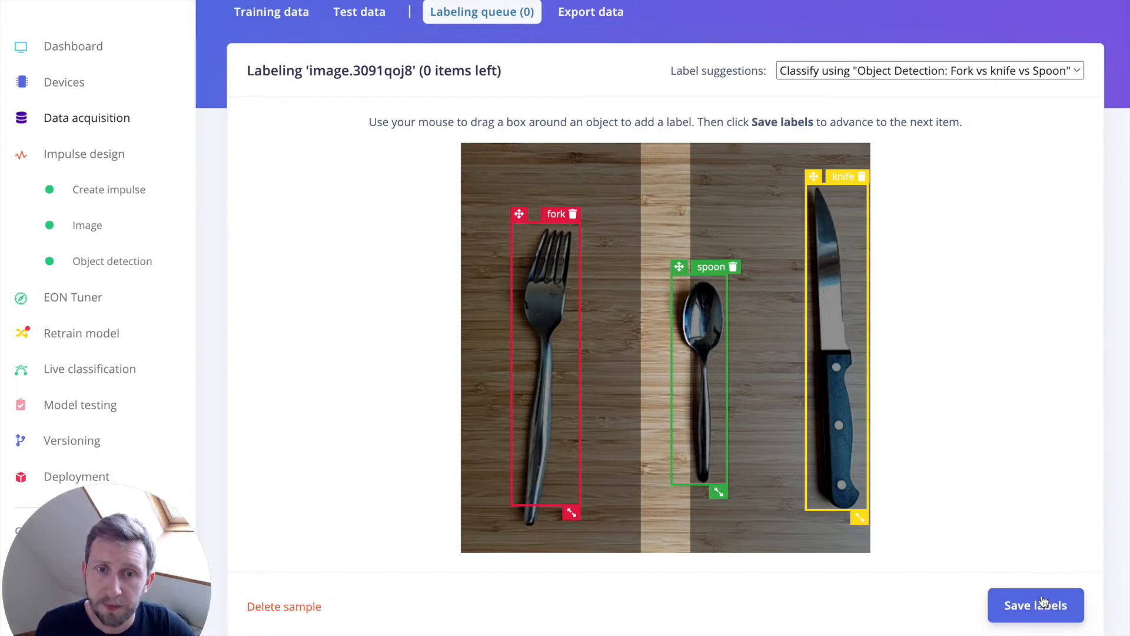
pyautogui.click(1036, 604)
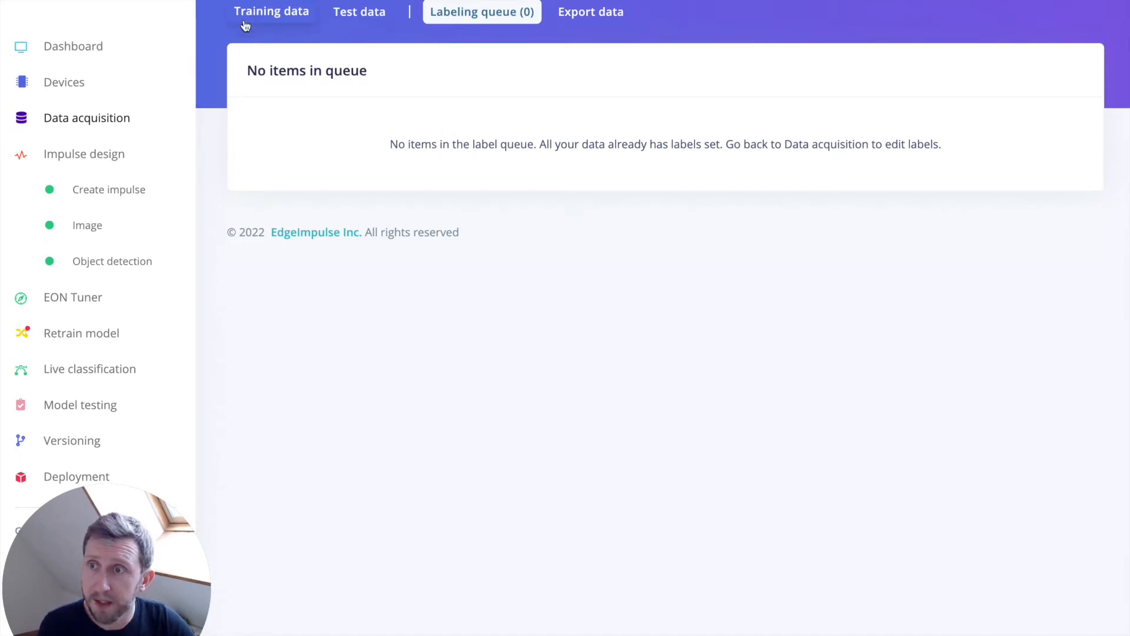
# Review the impulse, preview learning blocks without adding one, and open the Image block parameters
pyautogui.click(109, 189)
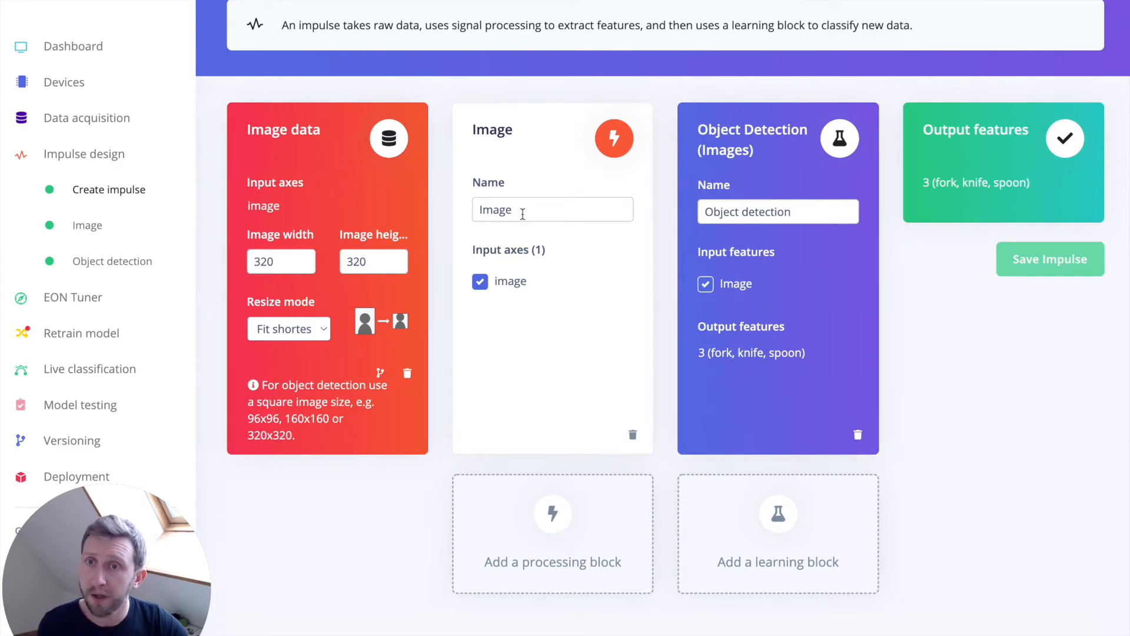
pyautogui.moveTo(525, 266)
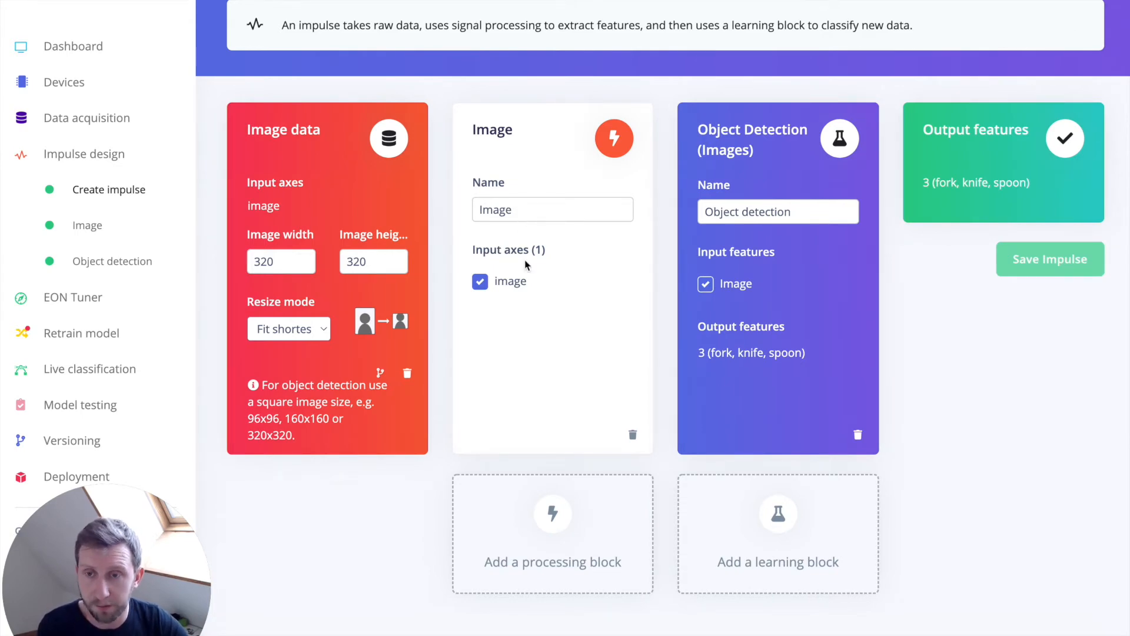
pyautogui.click(553, 533)
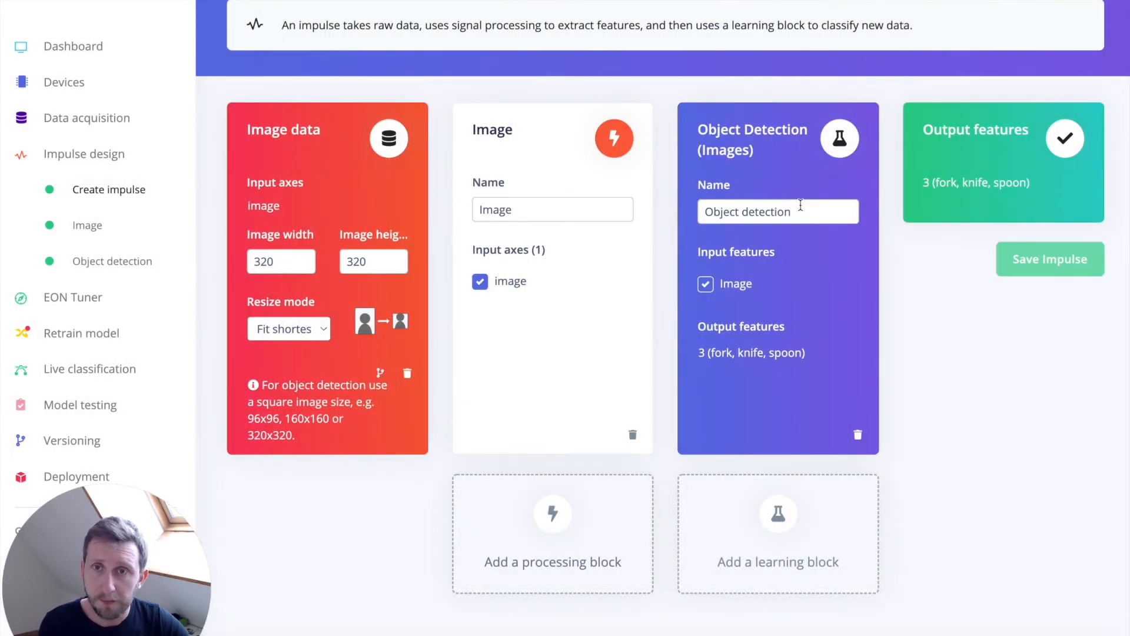
pyautogui.moveTo(764, 504)
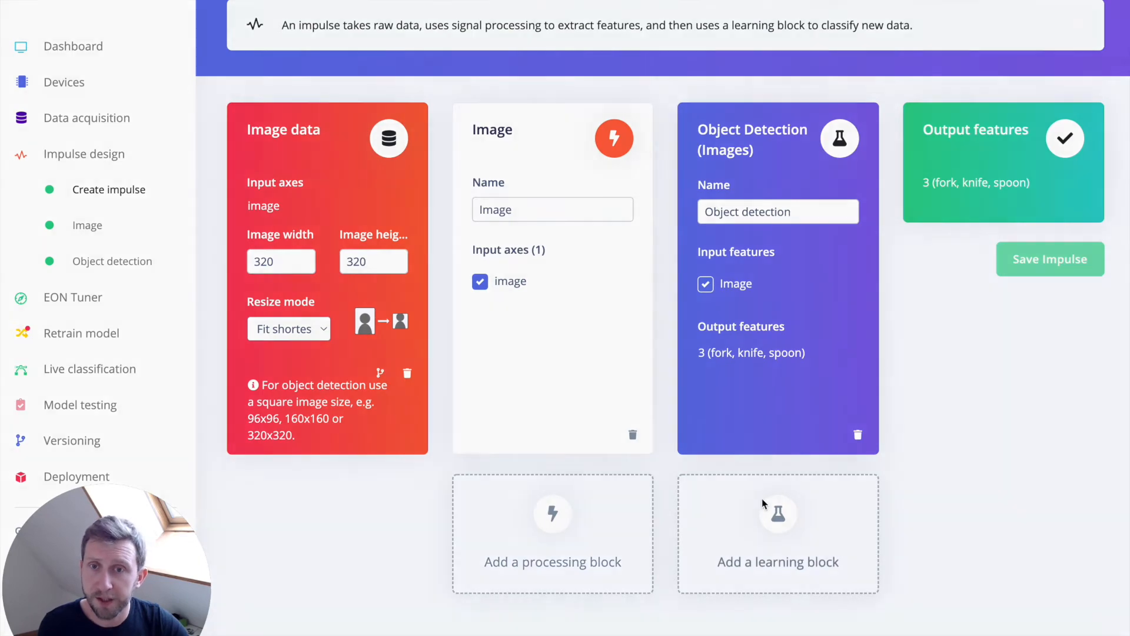
pyautogui.click(778, 533)
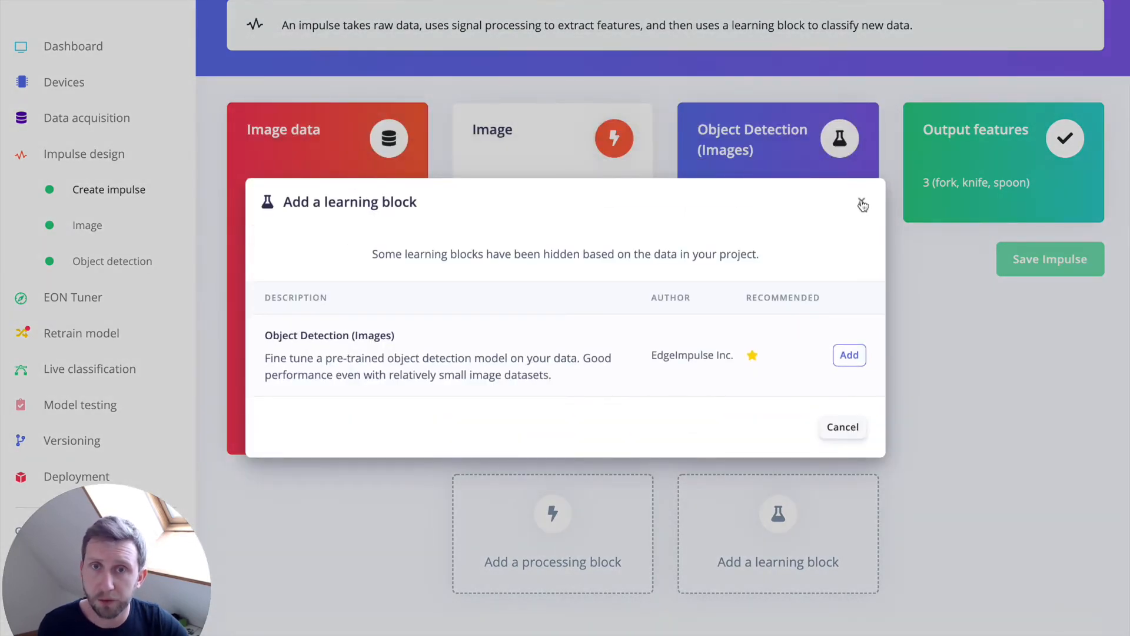
pyautogui.click(863, 205)
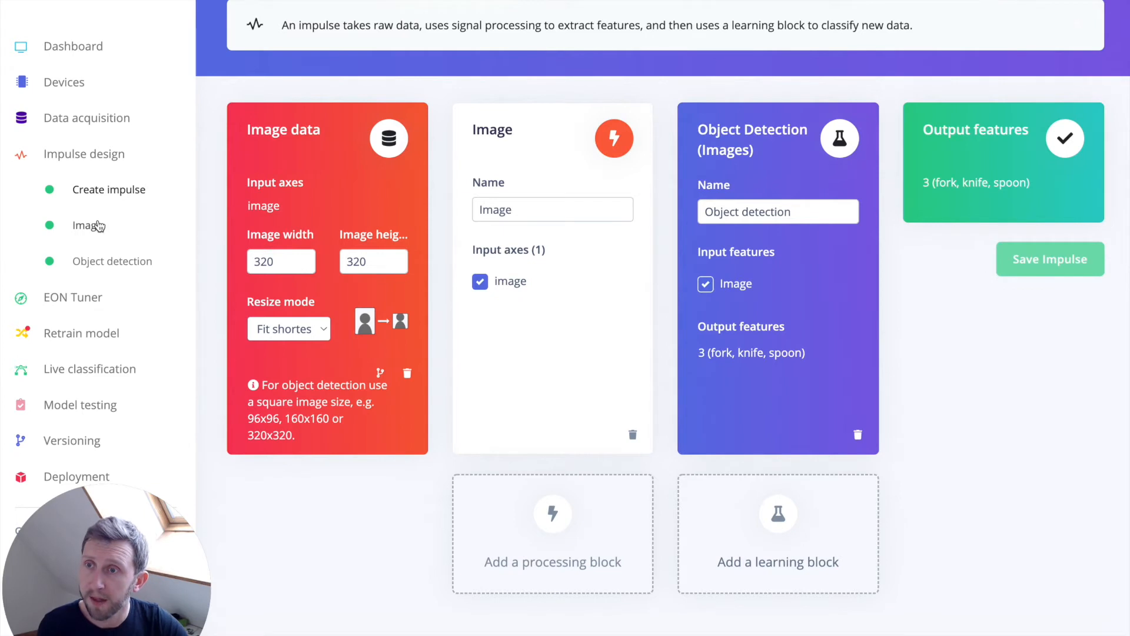
pyautogui.click(87, 224)
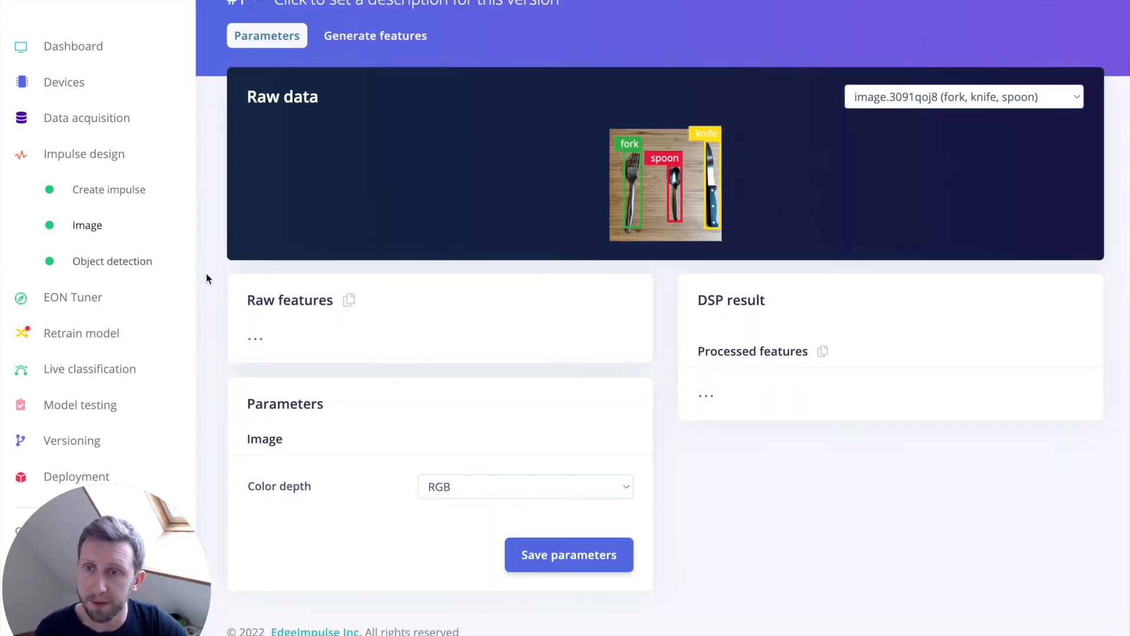
pyautogui.moveTo(456, 494)
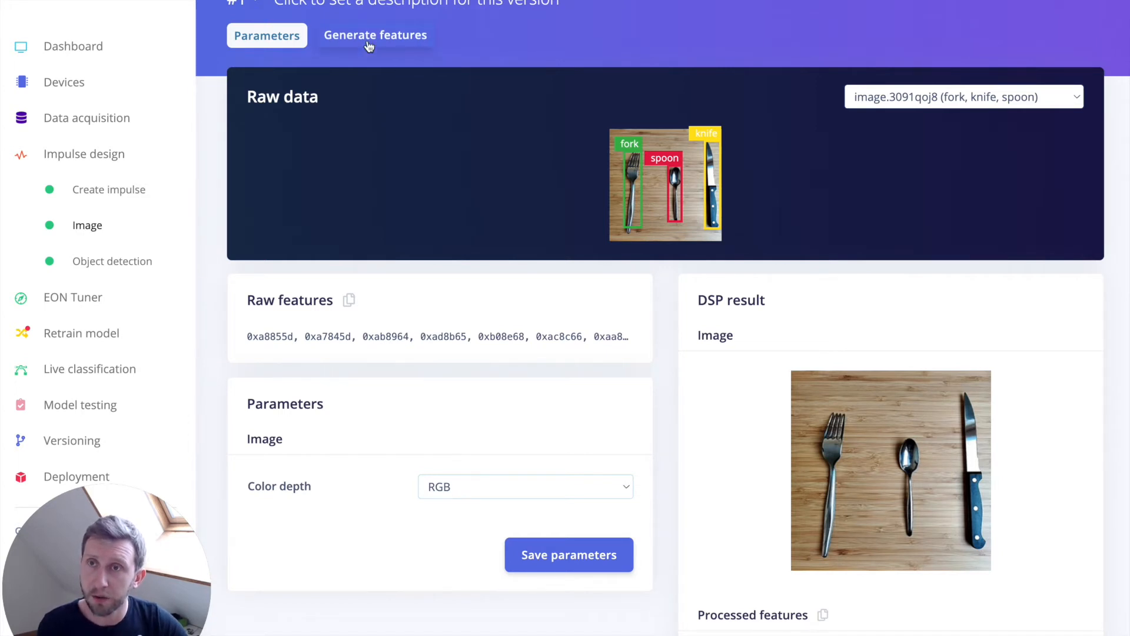
# Open Generate features to see the explorer plotting 101 fork, knife and spoon samples
pyautogui.click(375, 36)
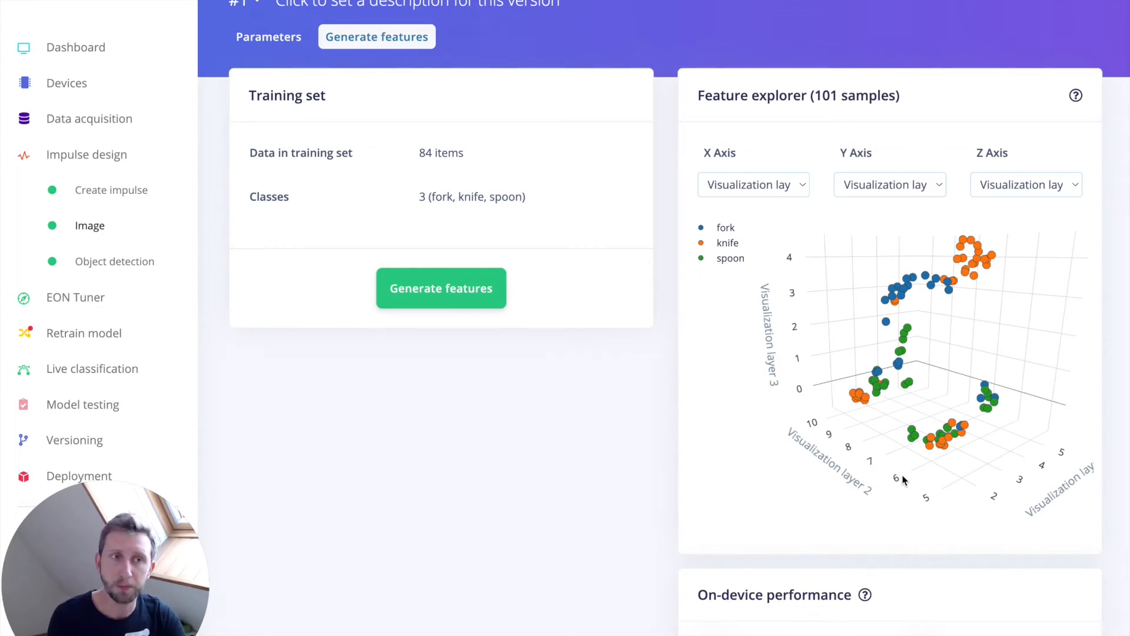
pyautogui.moveTo(110, 346)
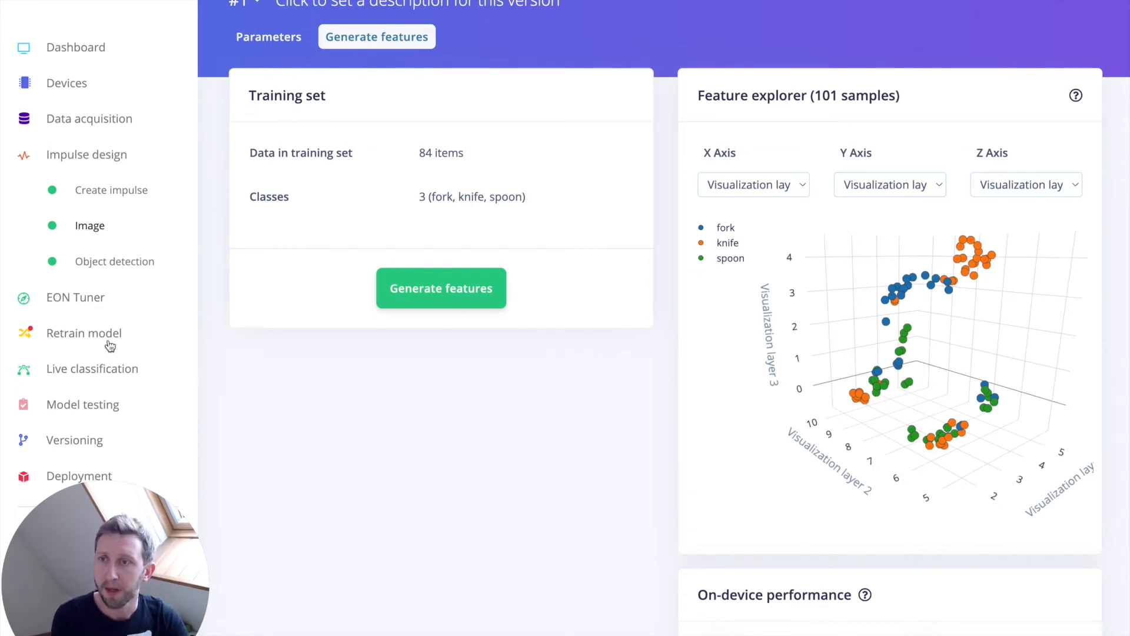
pyautogui.moveTo(106, 270)
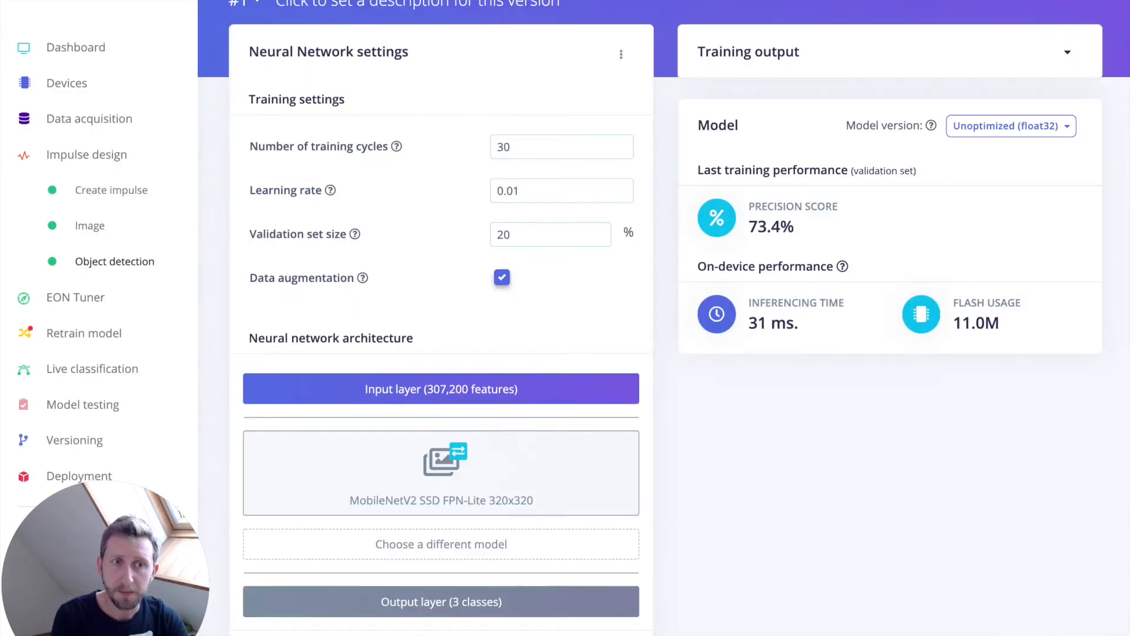
pyautogui.moveTo(885, 537)
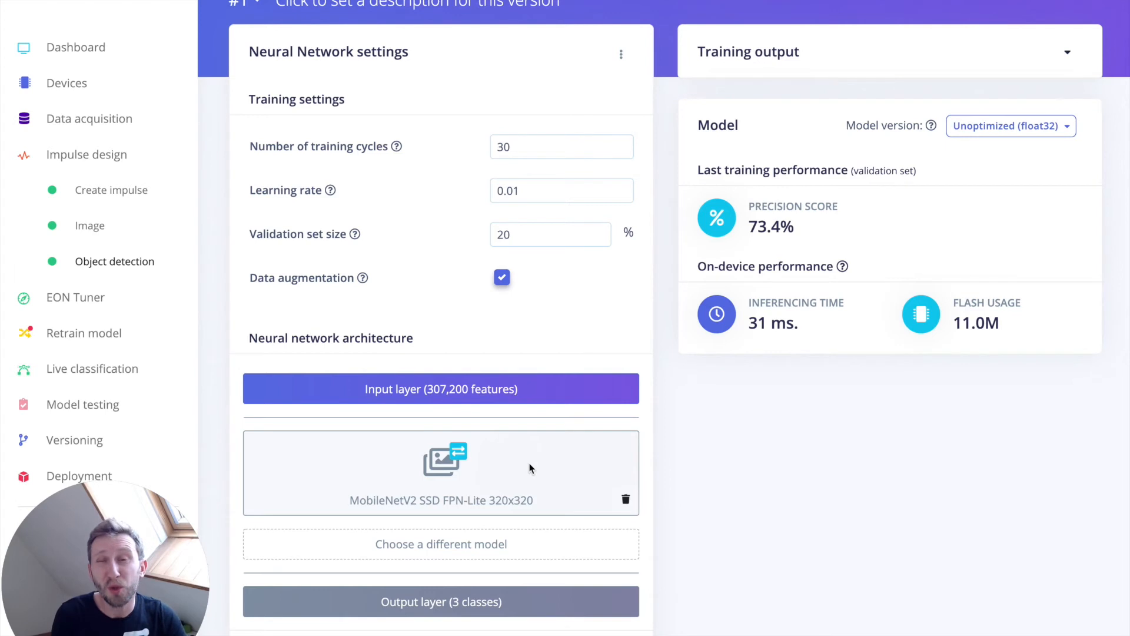
pyautogui.moveTo(552, 468)
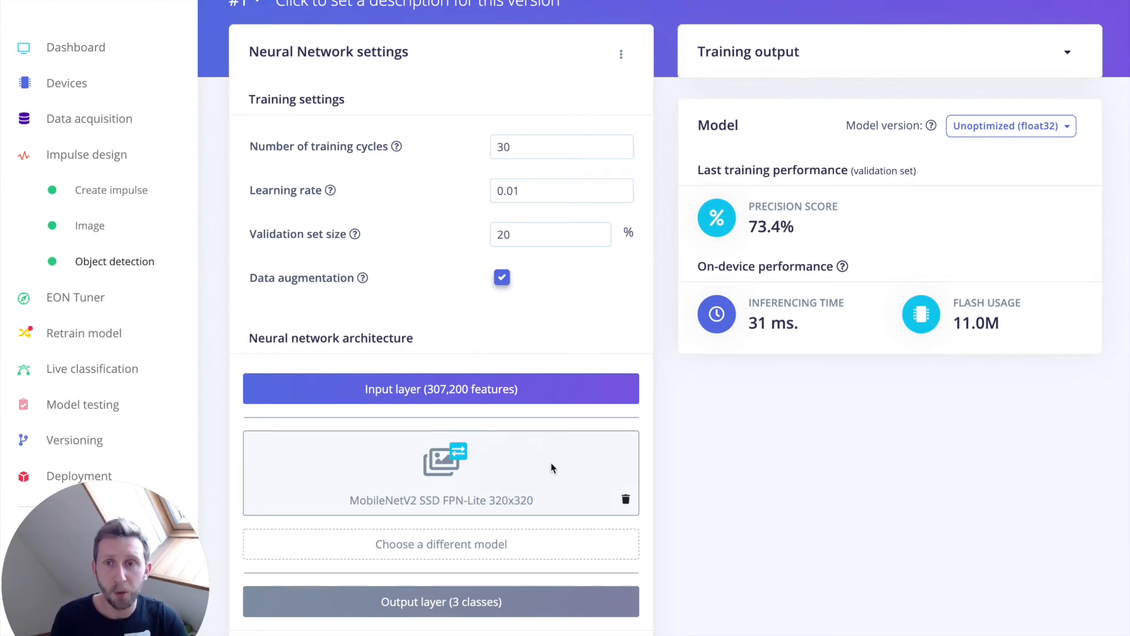
pyautogui.moveTo(725, 434)
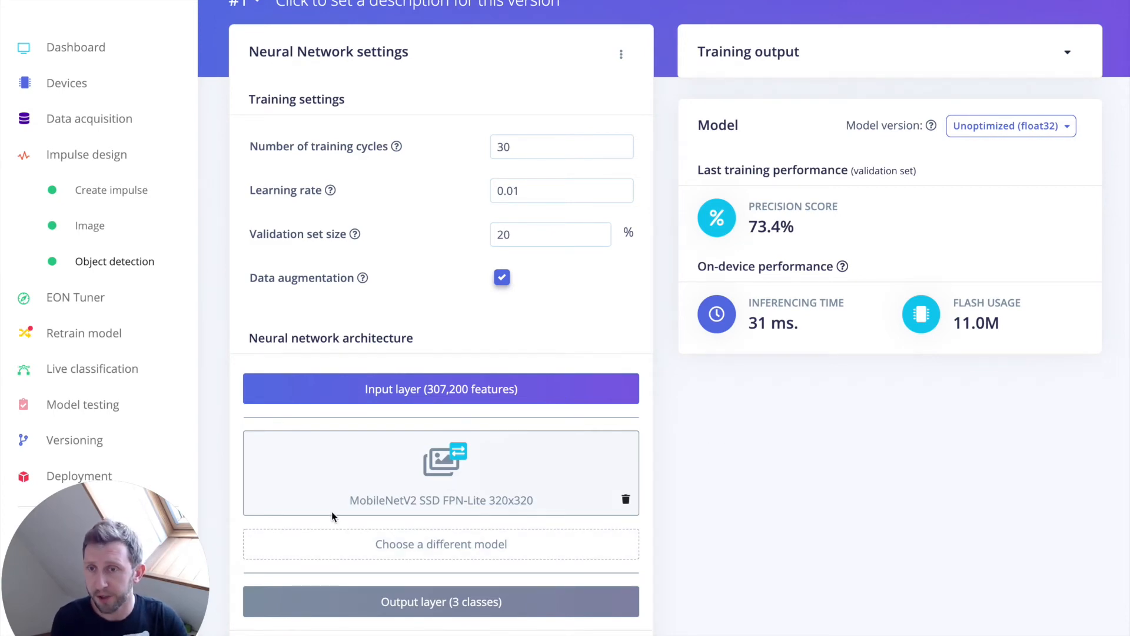
# Preview alternative detection models and close the list, keeping MobileNetV2 SSD FPN-Lite
pyautogui.click(441, 543)
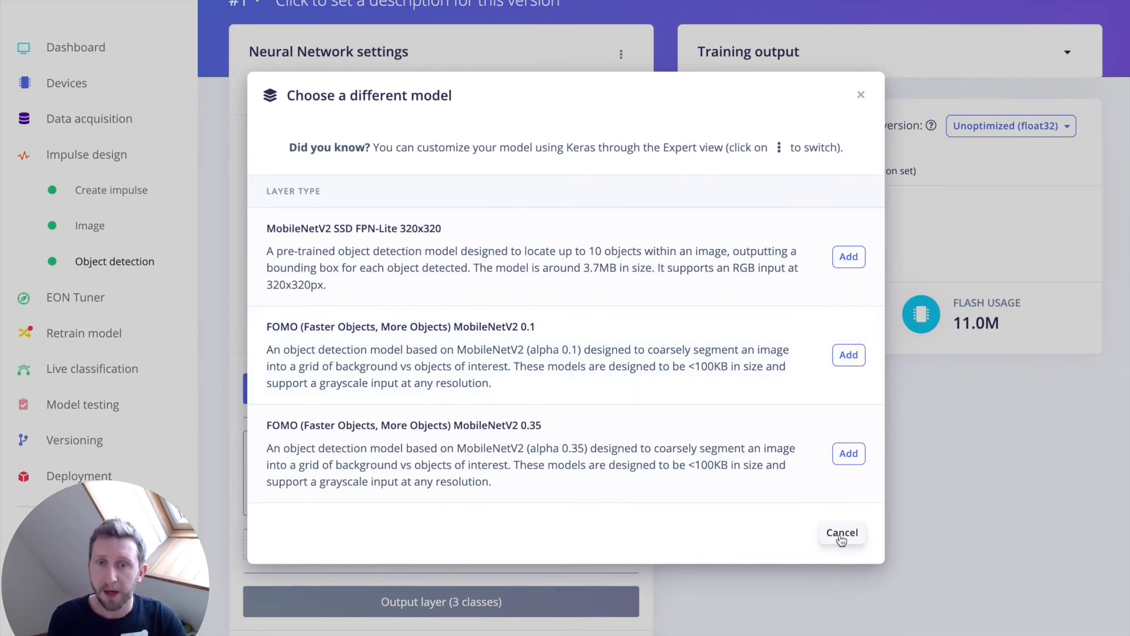
pyautogui.click(842, 532)
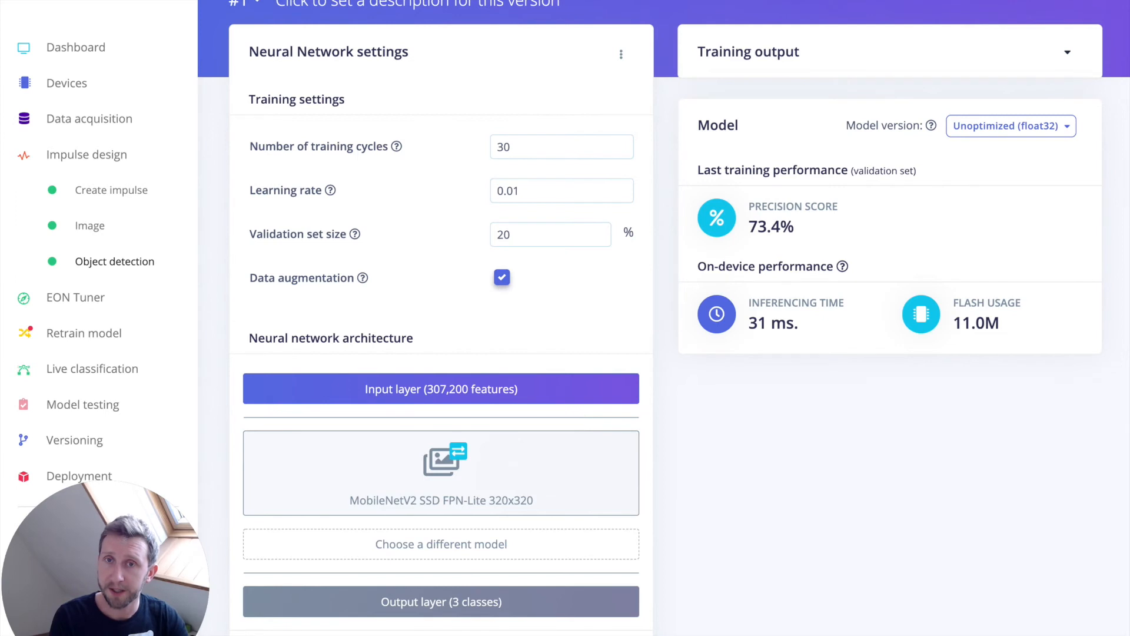
pyautogui.moveTo(667, 224)
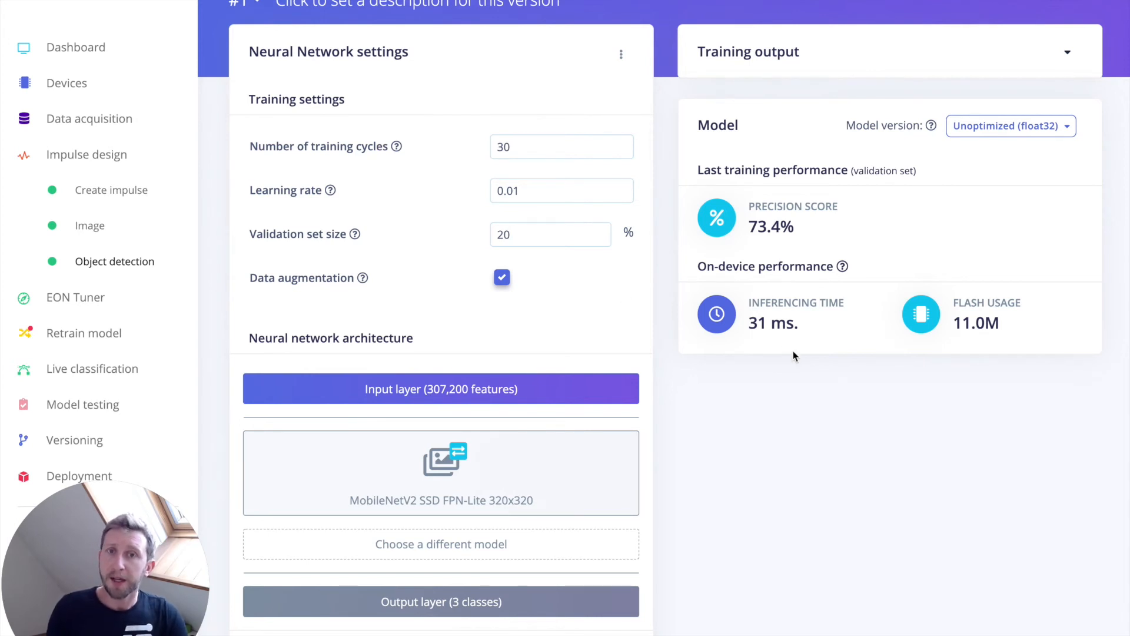
pyautogui.moveTo(747, 232)
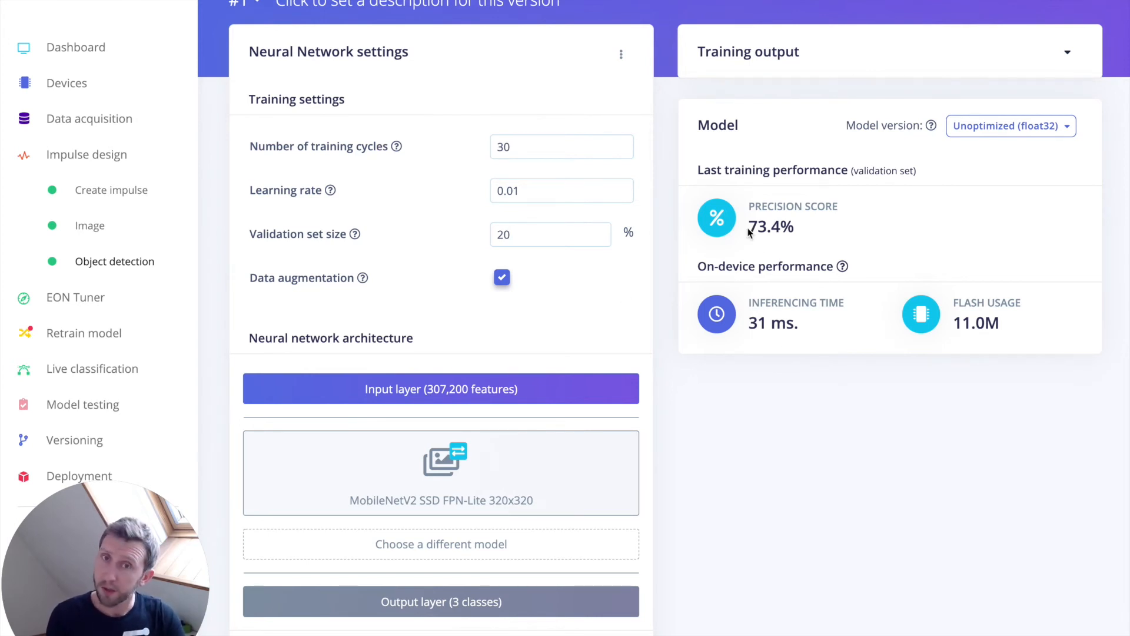
pyautogui.moveTo(756, 227)
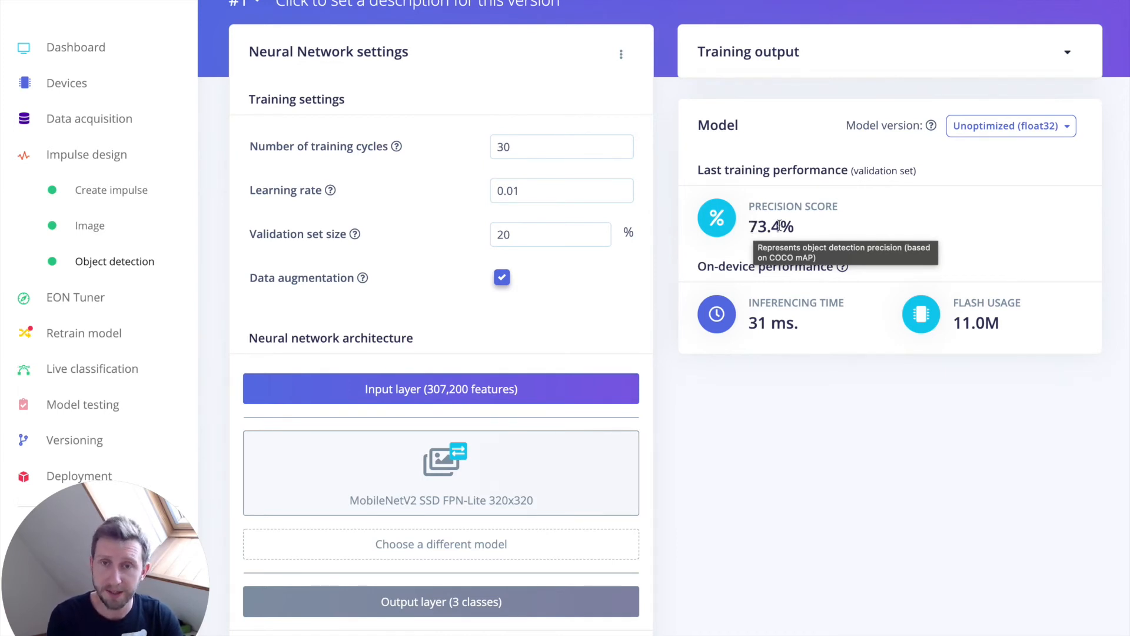
pyautogui.moveTo(727, 353)
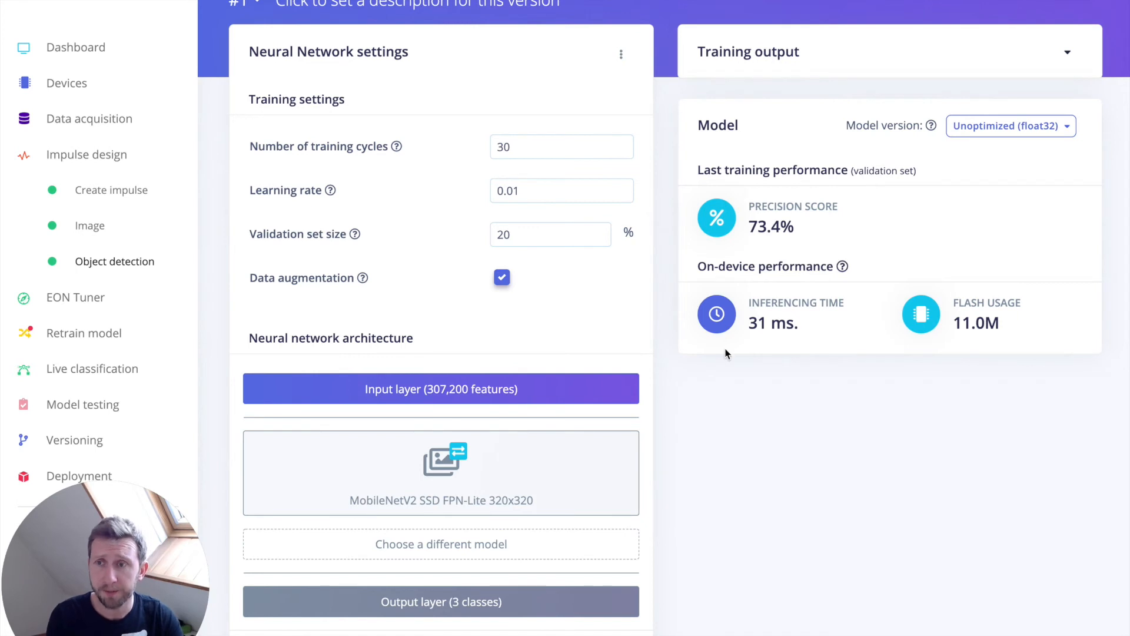
pyautogui.moveTo(82, 404)
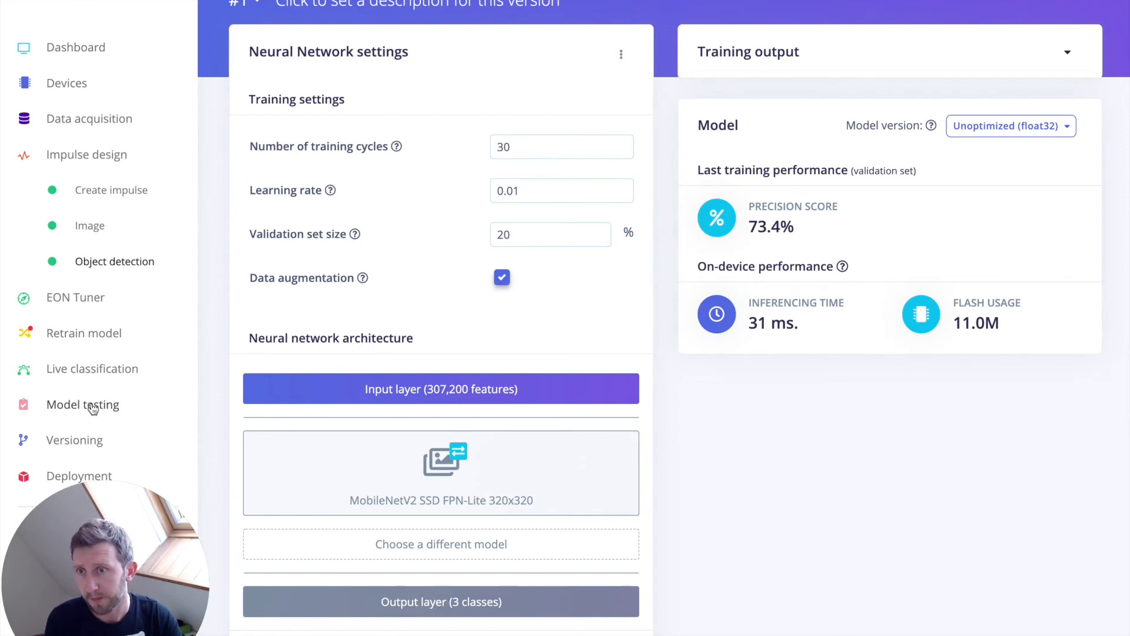
# On Model testing, show the classification of the 83% sample image.3090clsh
pyautogui.click(82, 404)
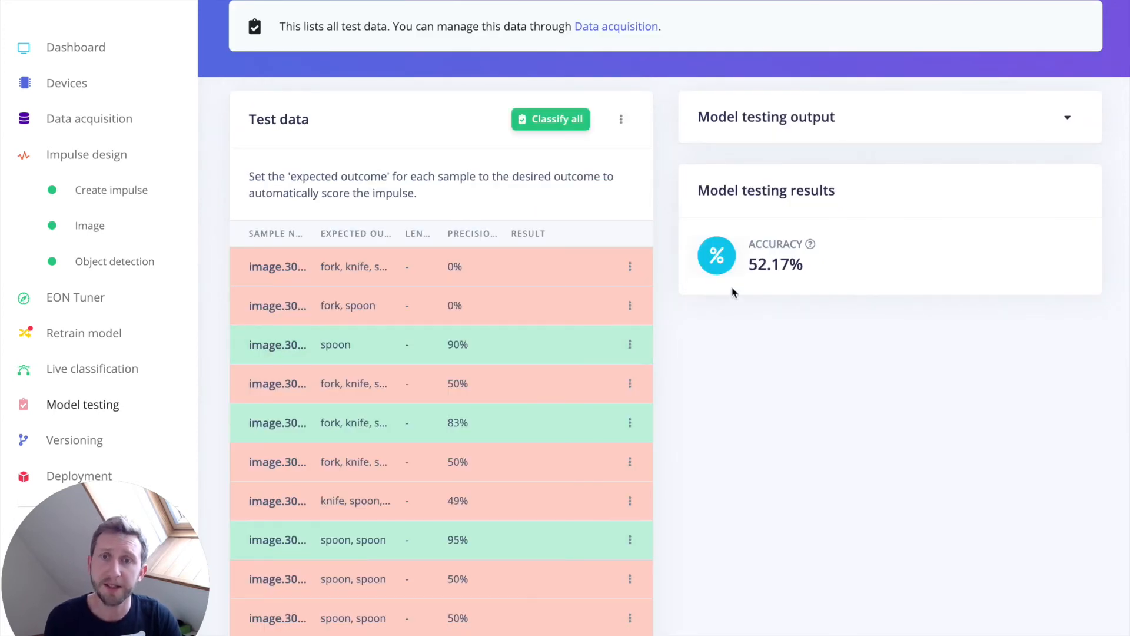
pyautogui.moveTo(471, 352)
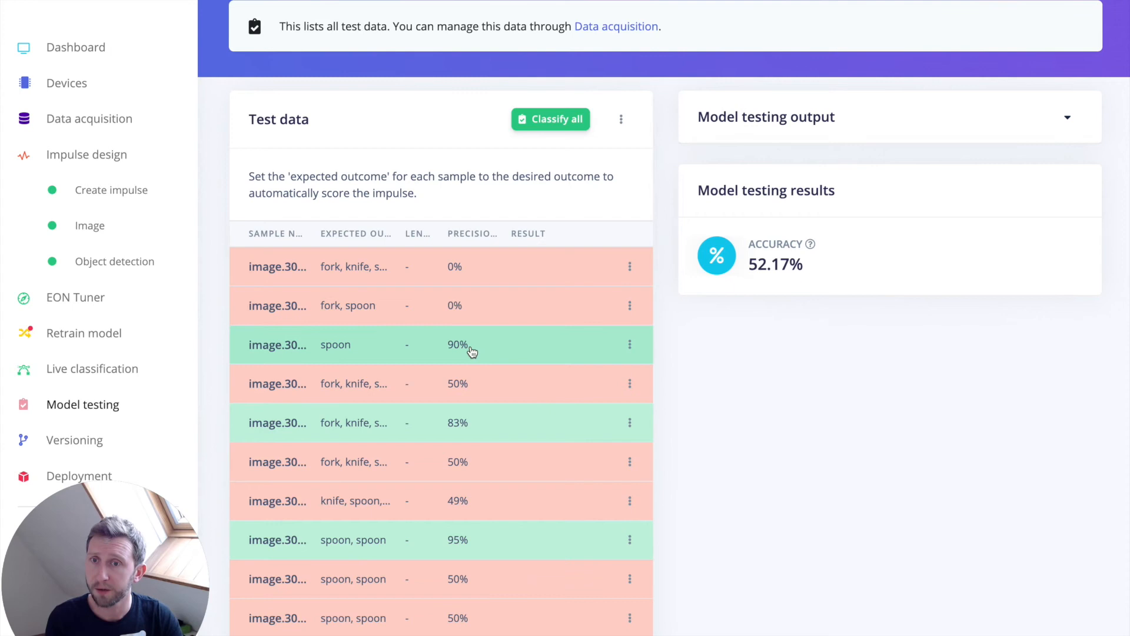
pyautogui.click(629, 344)
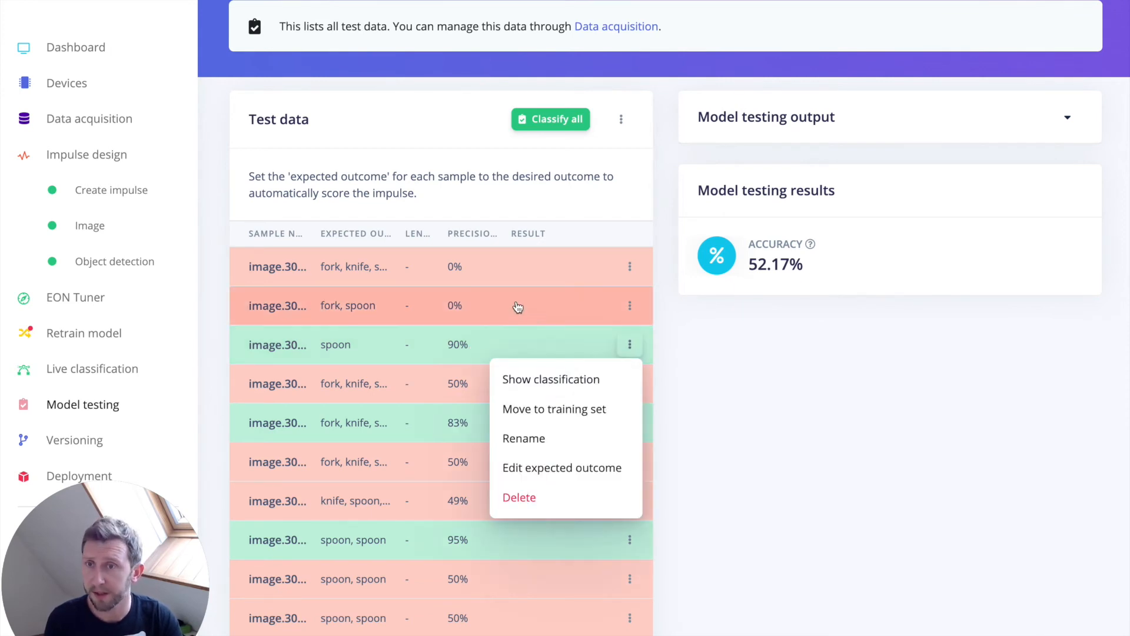
pyautogui.moveTo(479, 347)
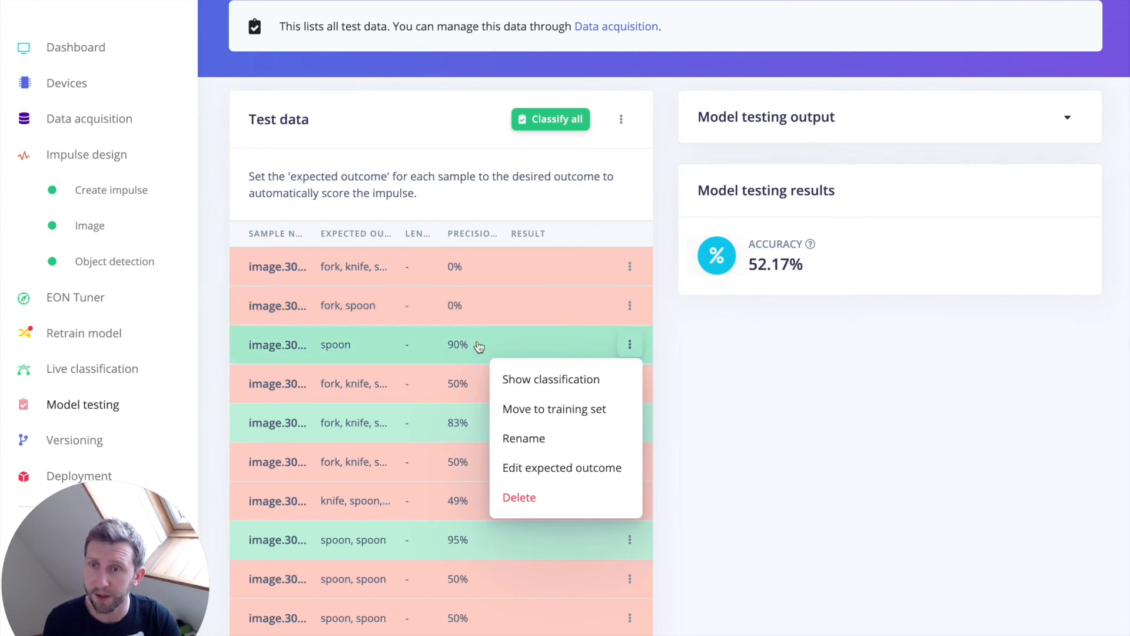
pyautogui.click(629, 423)
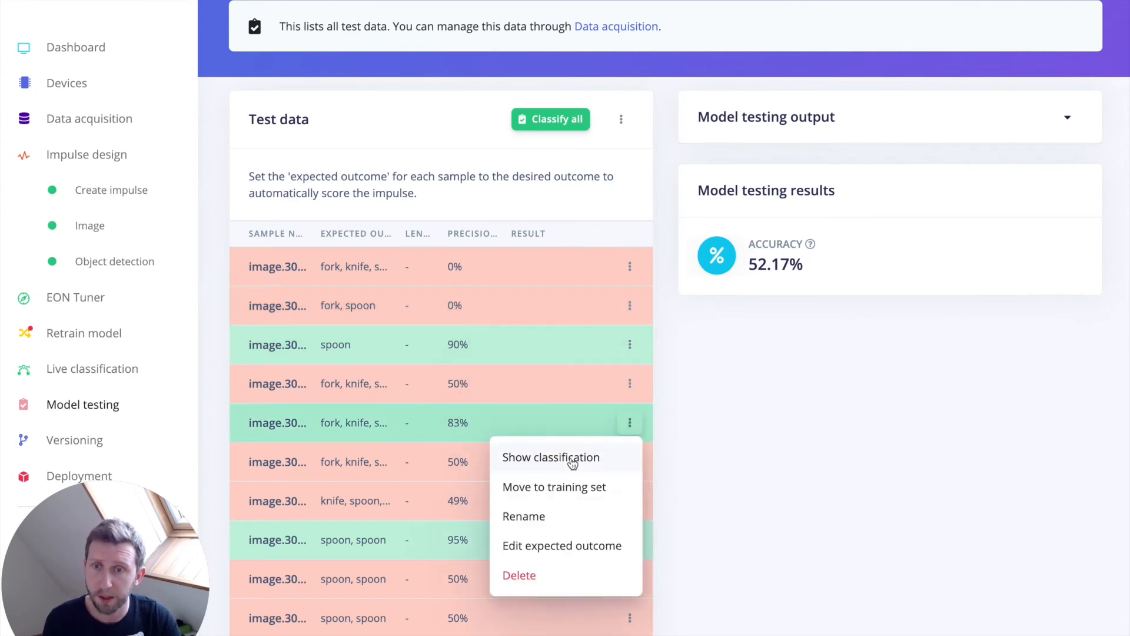
pyautogui.click(551, 456)
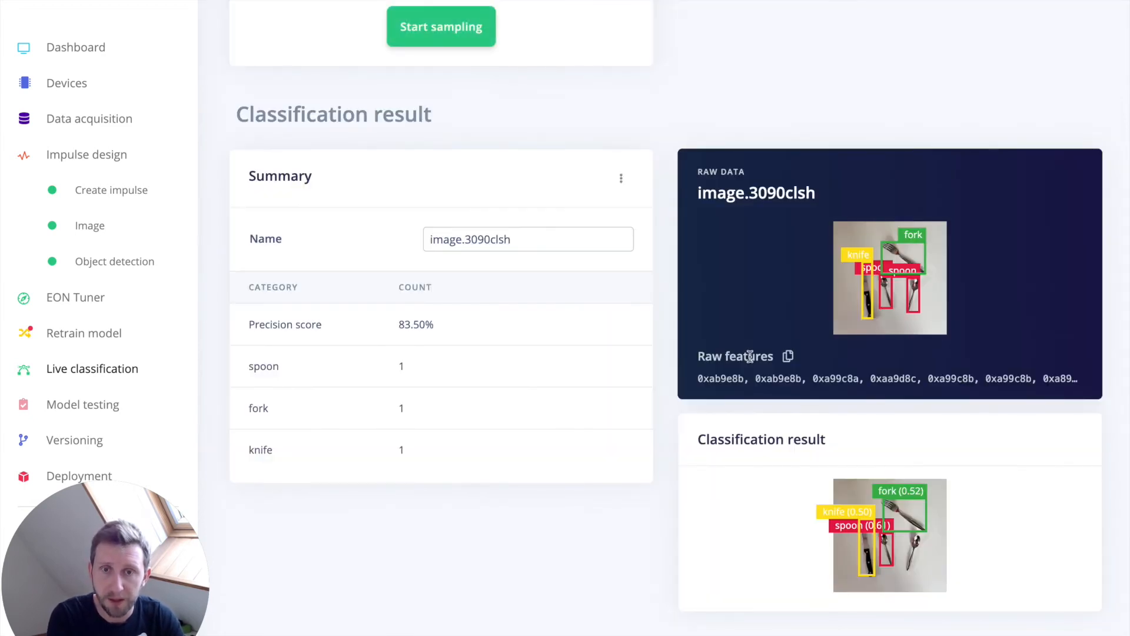
pyautogui.moveTo(873, 359)
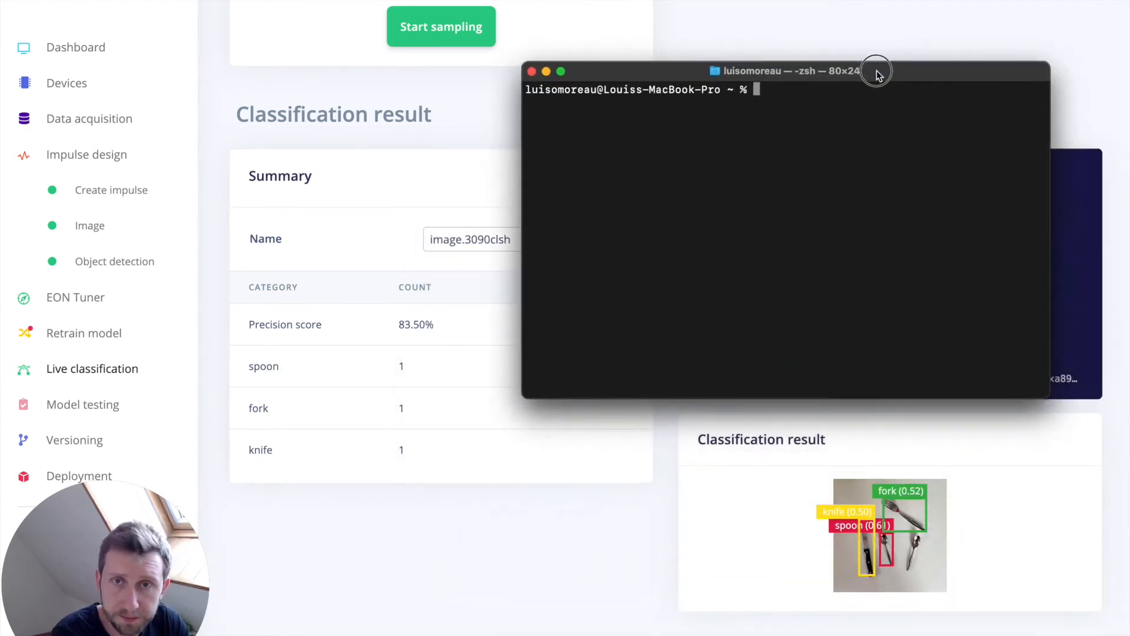
# Run edge-impulse-linux-runner --clean, log in as louis-dem, and pick the HD Pro Webcam C920
pyautogui.write('edge-impulse-')
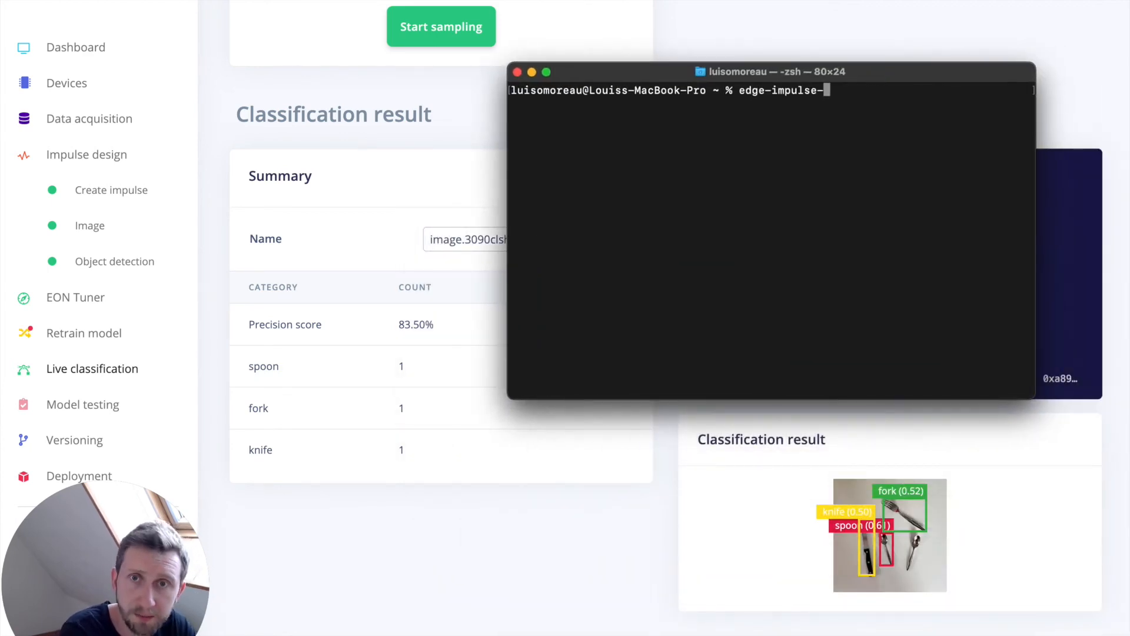
pyautogui.write('linux')
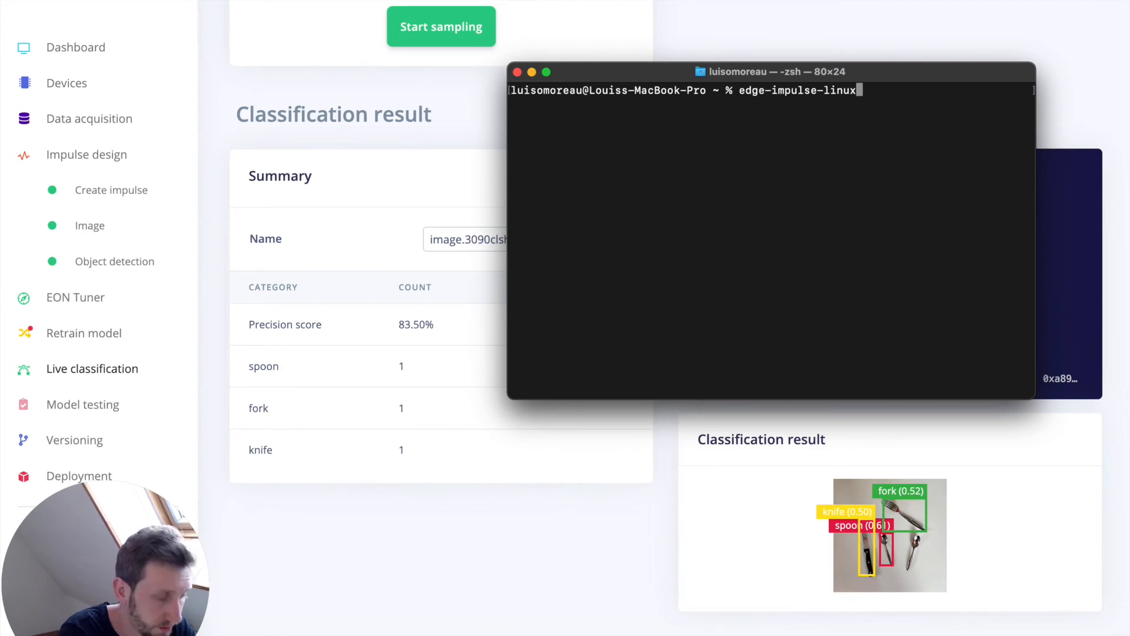
pyautogui.write('-runner --clean')
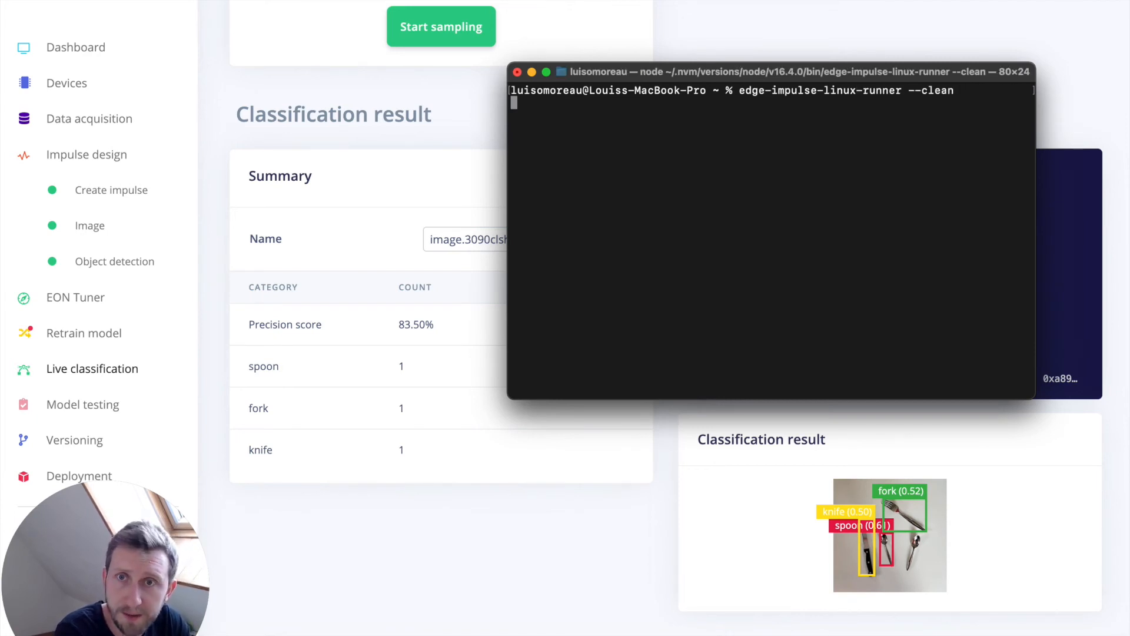
pyautogui.write('louis-demo')
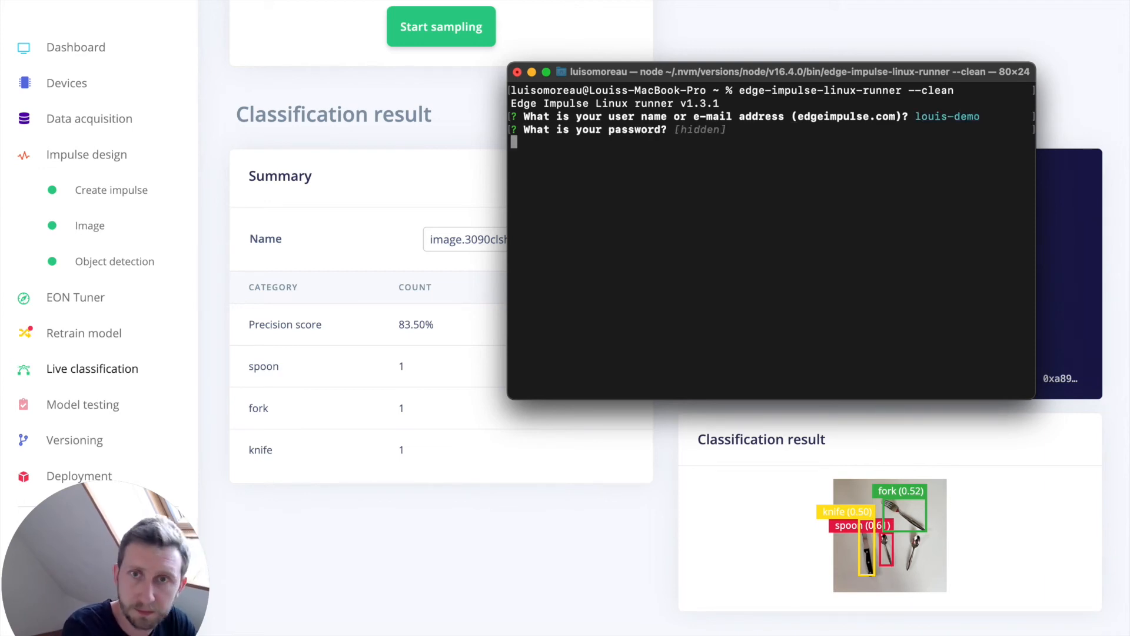
pyautogui.write('louis-')
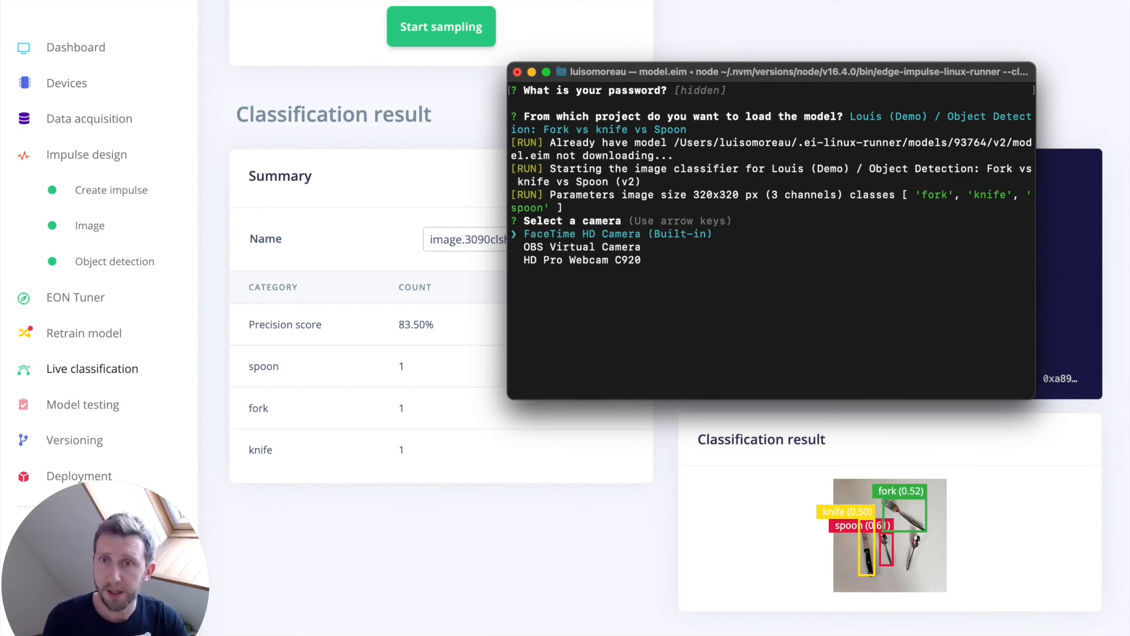
pyautogui.press('down')
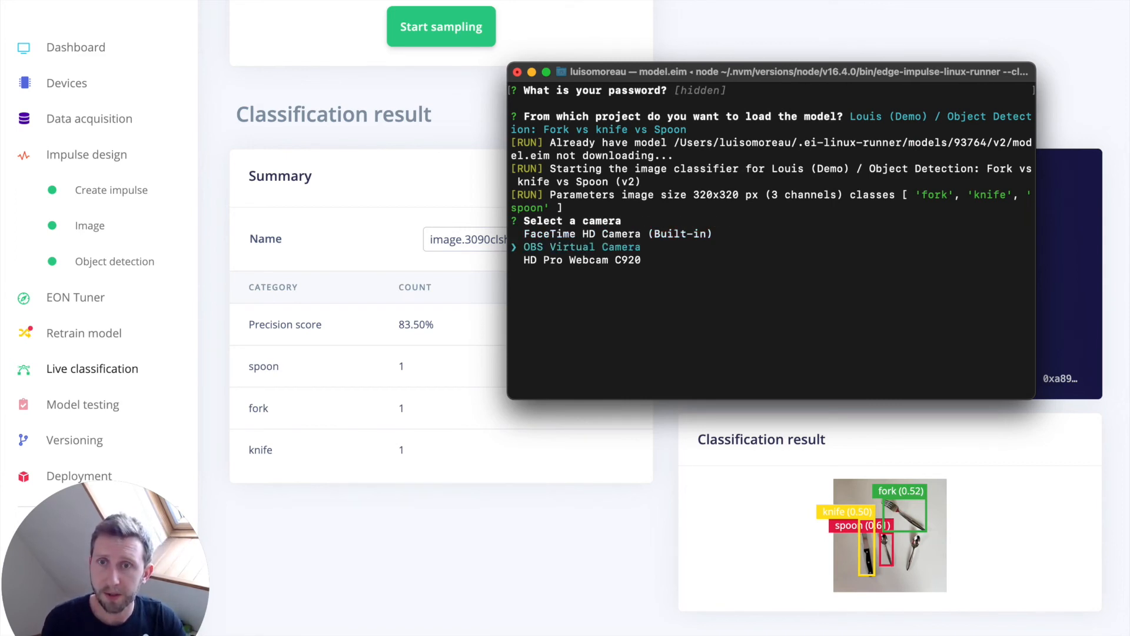
pyautogui.press('Down')
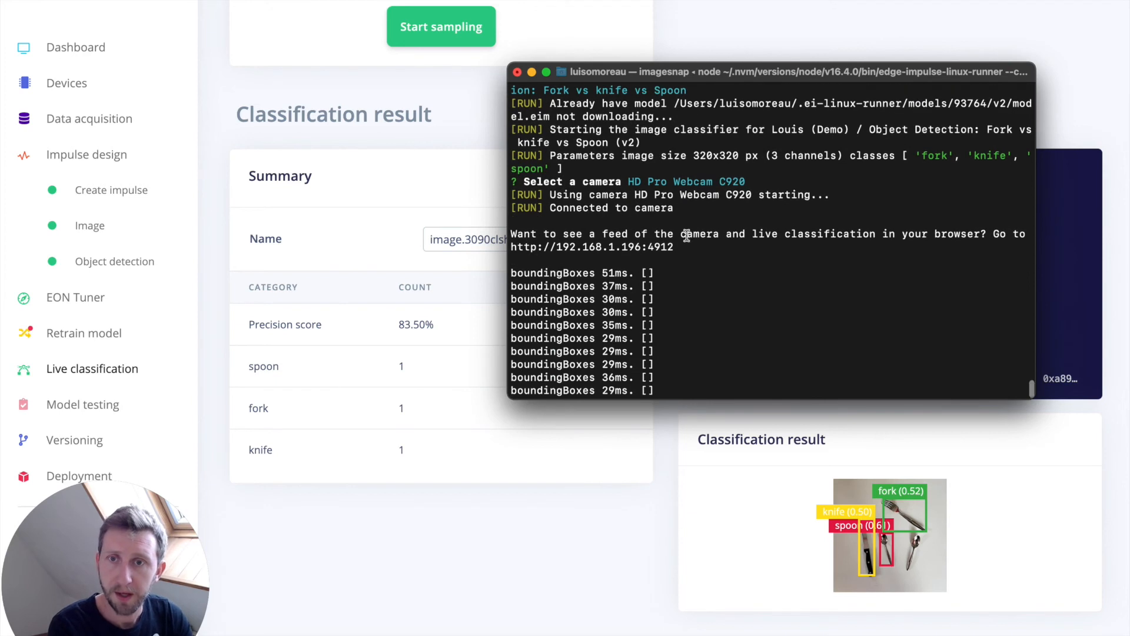
# Select the runner's live feed address to watch the camera stream in the browser
pyautogui.doubleClick(591, 247)
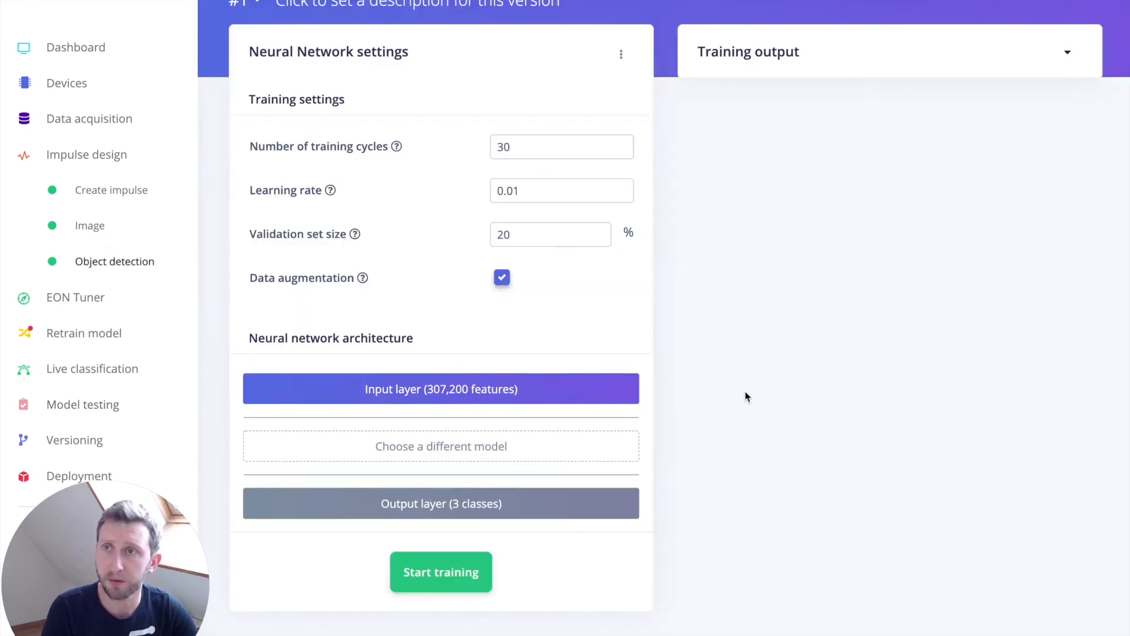
# Set the Dashboard's latency calculations device to Raspberry Pi 4, then return to Object detection
pyautogui.click(440, 571)
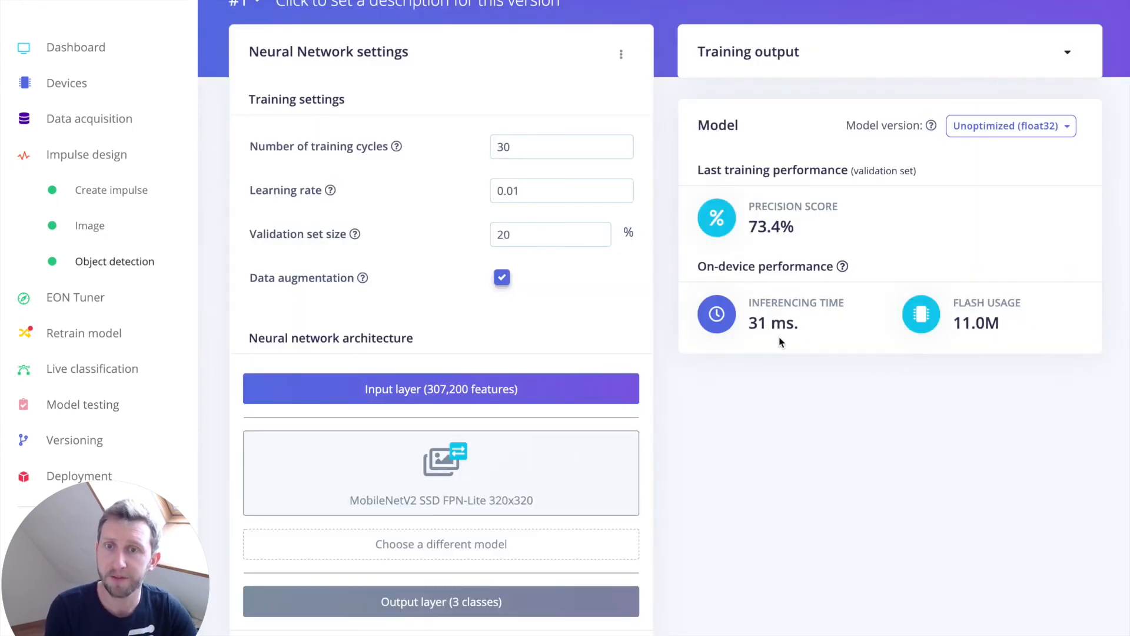
pyautogui.moveTo(843, 266)
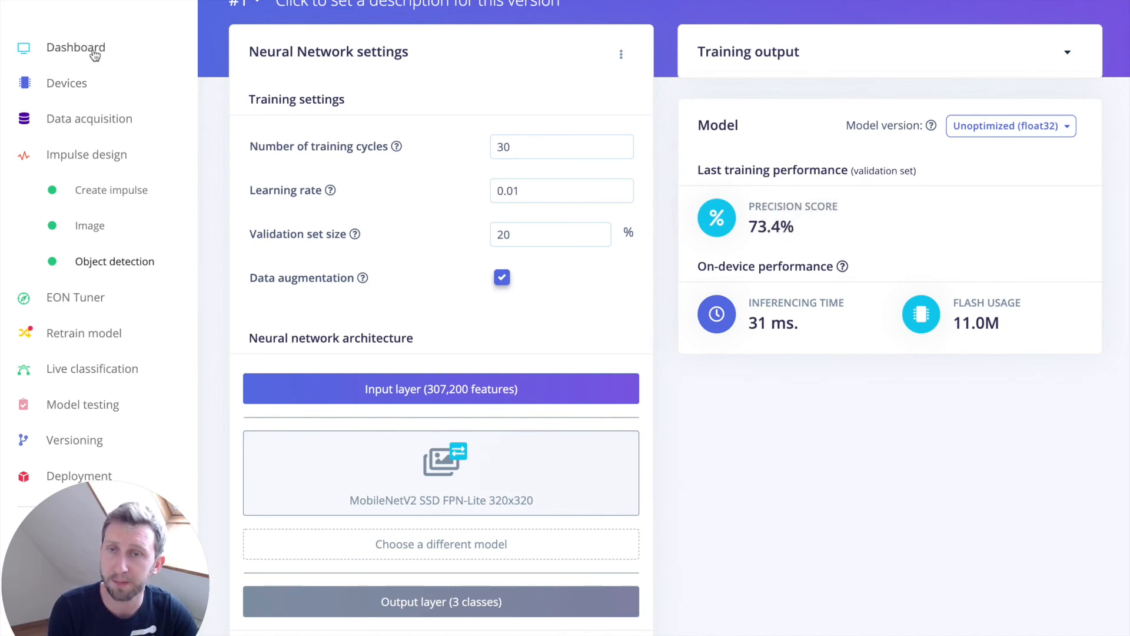
pyautogui.click(76, 47)
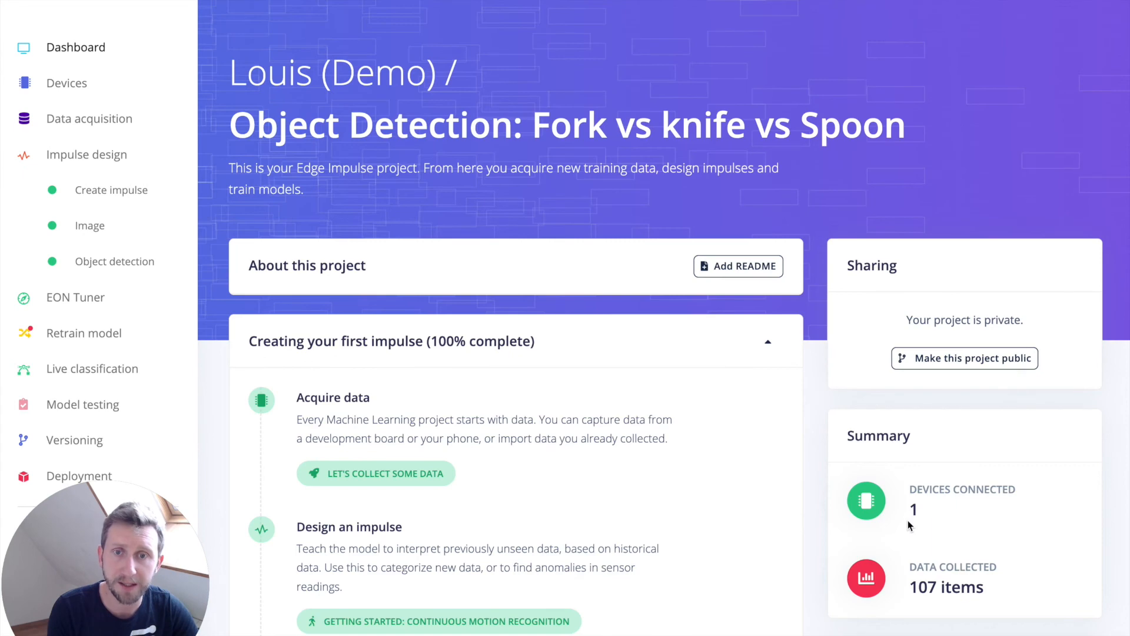
pyautogui.scroll(-3)
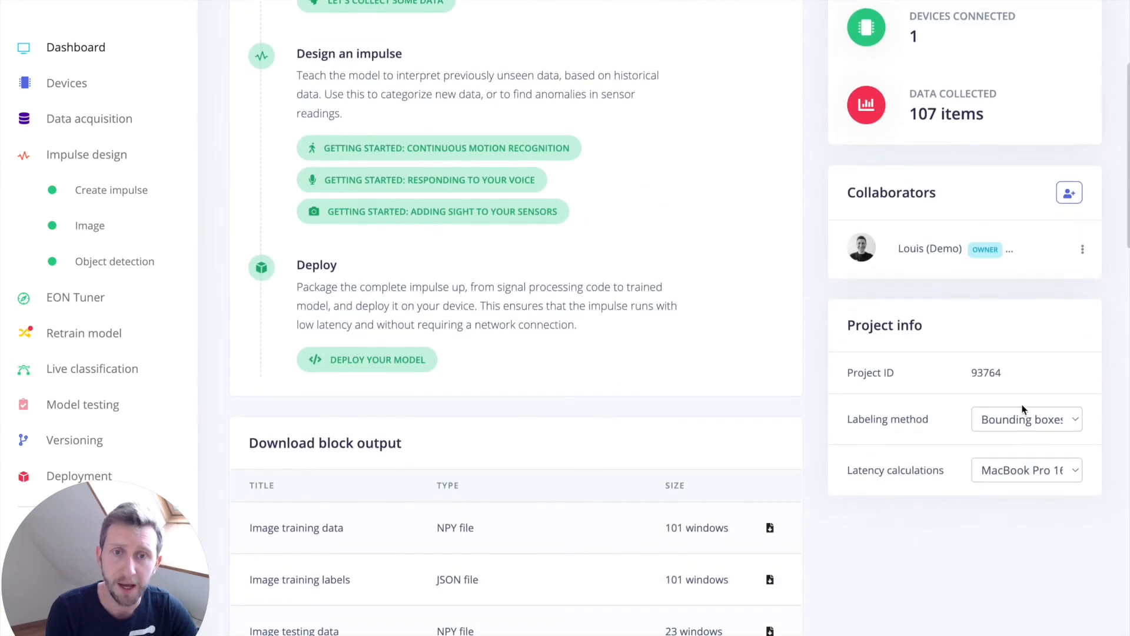
pyautogui.click(1025, 469)
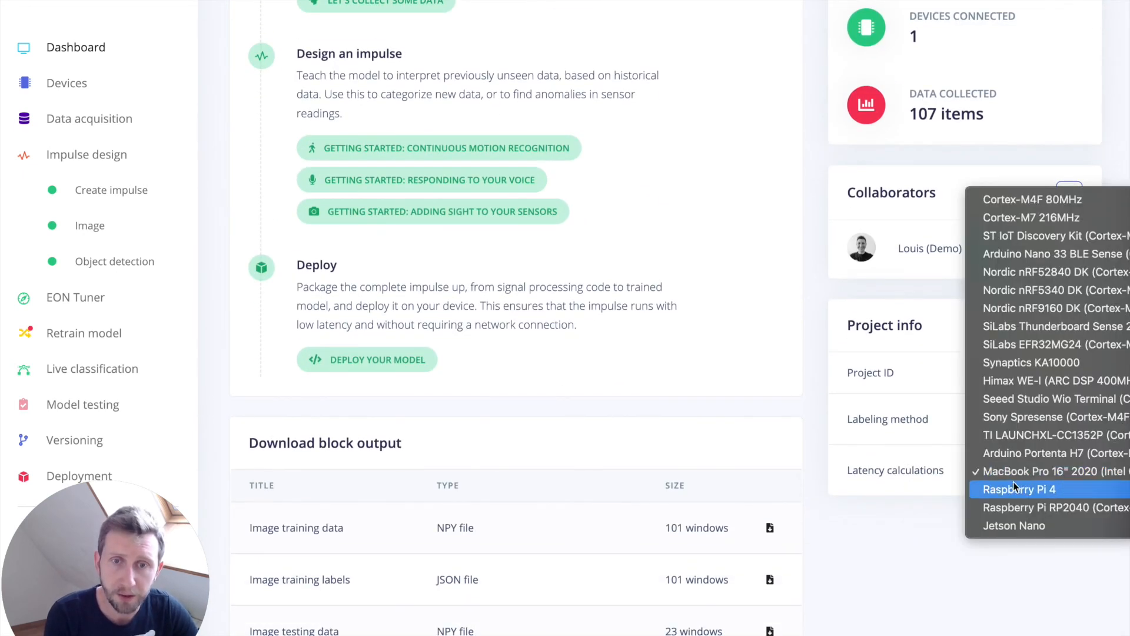
pyautogui.click(1018, 489)
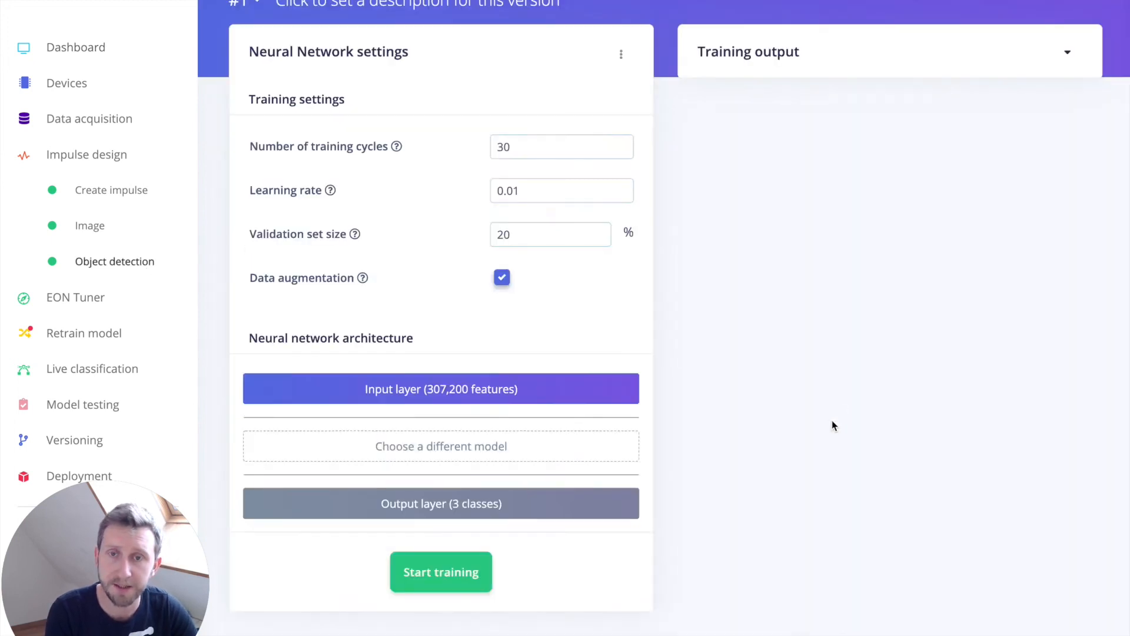
pyautogui.click(441, 571)
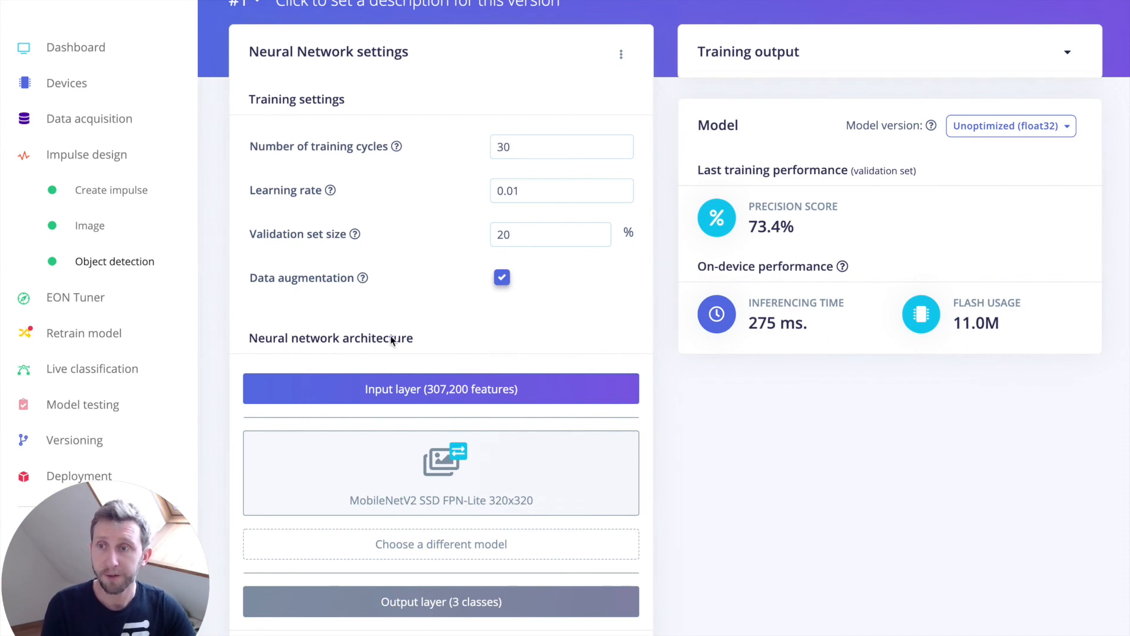
pyautogui.moveTo(64, 451)
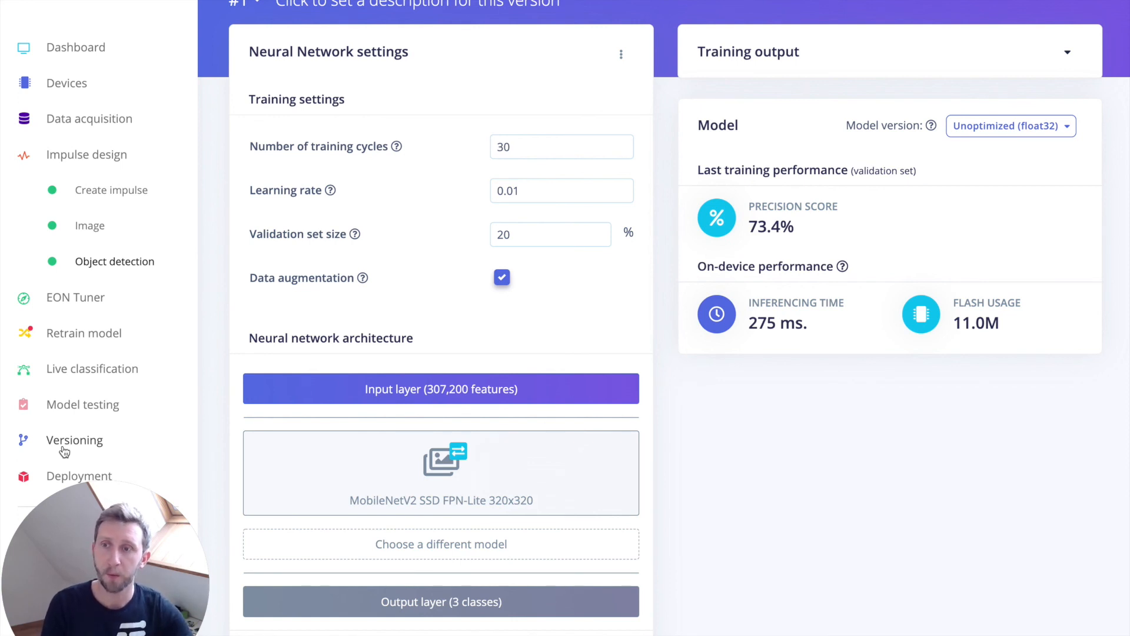
pyautogui.moveTo(135, 474)
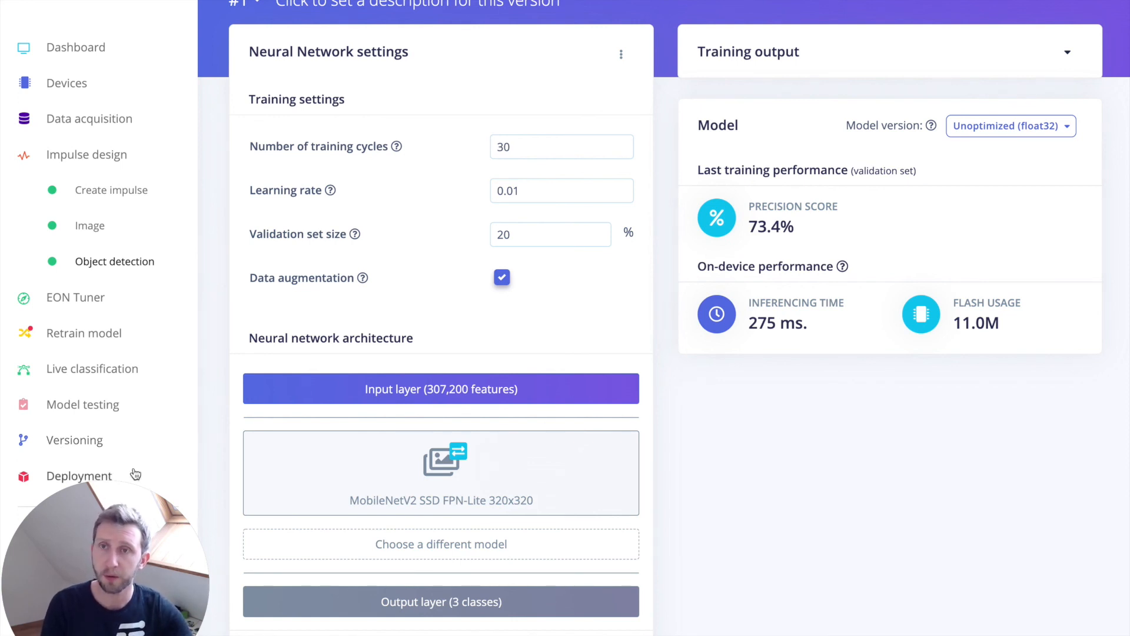
pyautogui.moveTo(65, 479)
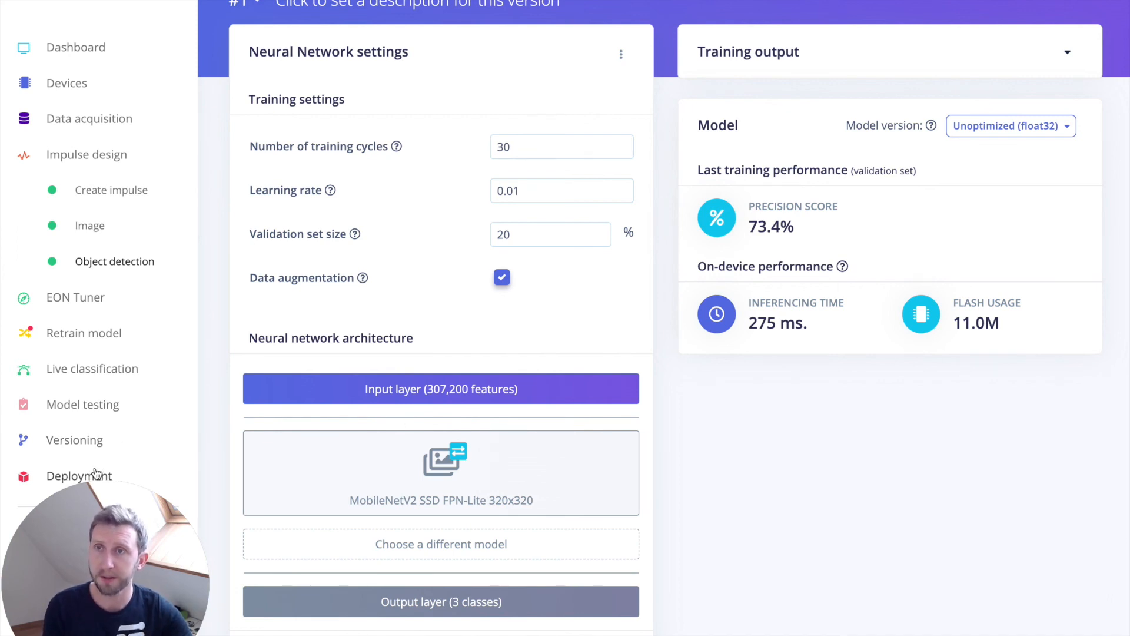
# Open the Deployment page to see library and firmware export options
pyautogui.click(80, 475)
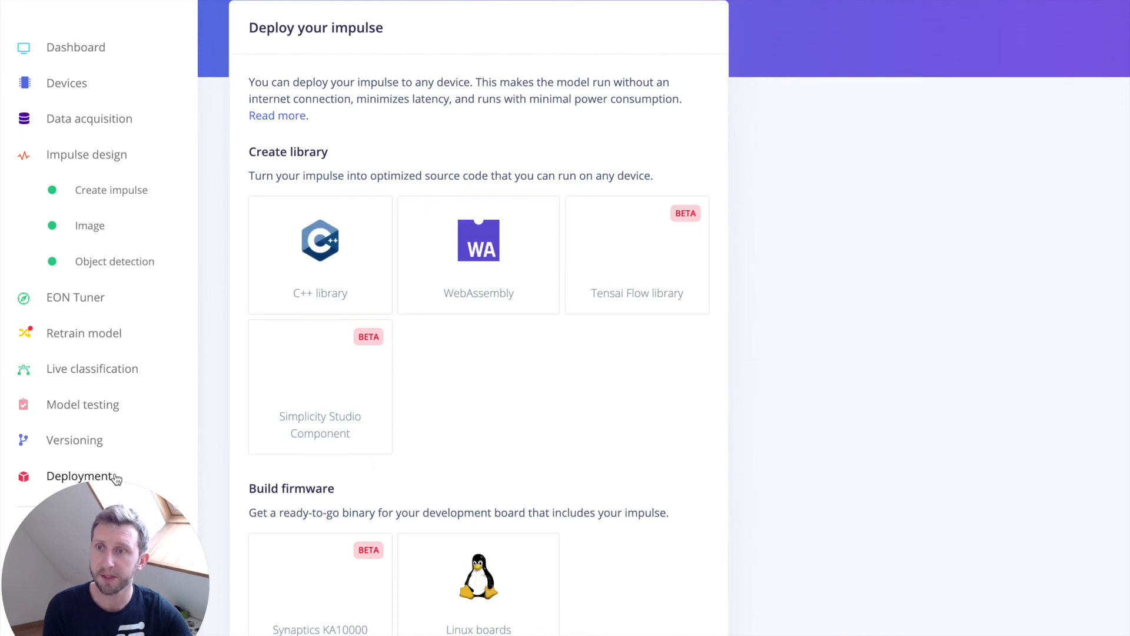
pyautogui.moveTo(320, 277)
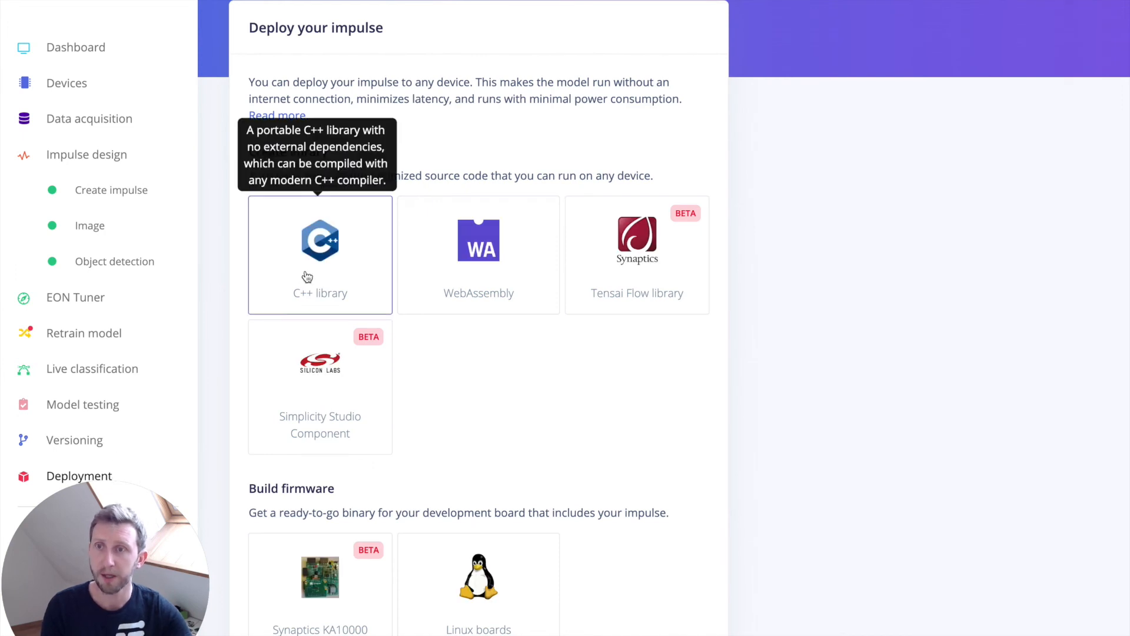
pyautogui.moveTo(674, 383)
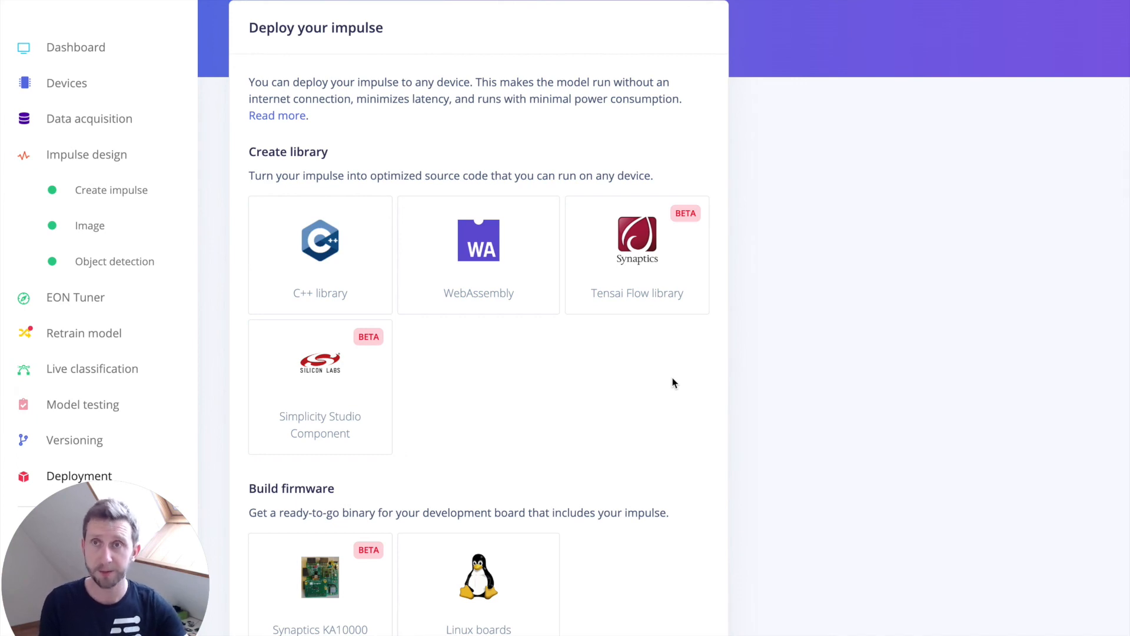
pyautogui.moveTo(616, 377)
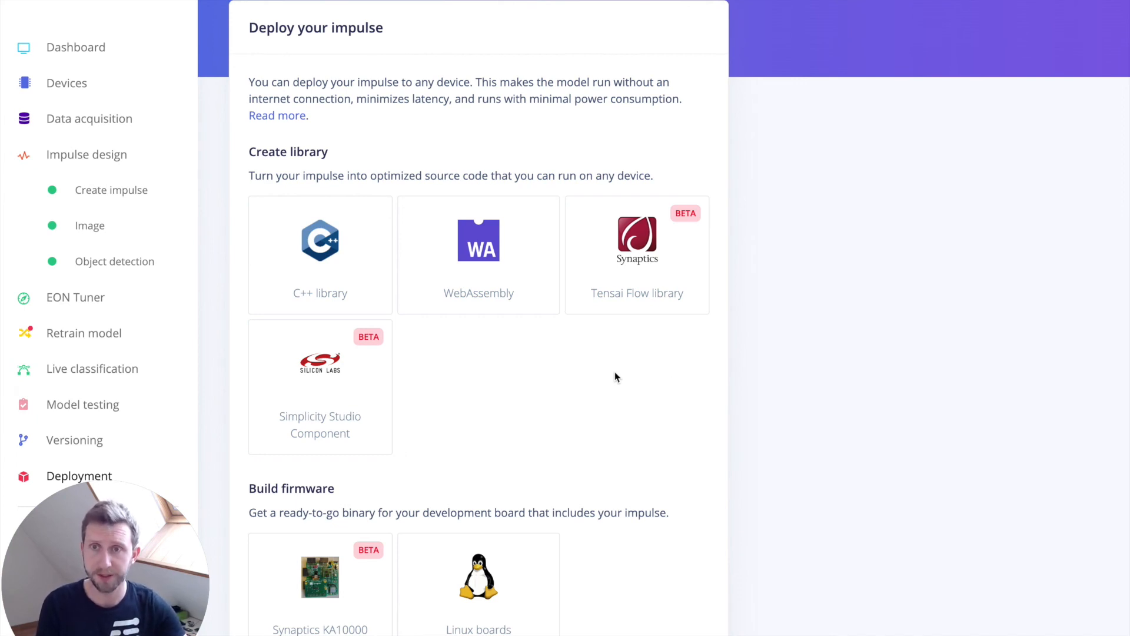
pyautogui.moveTo(243, 14)
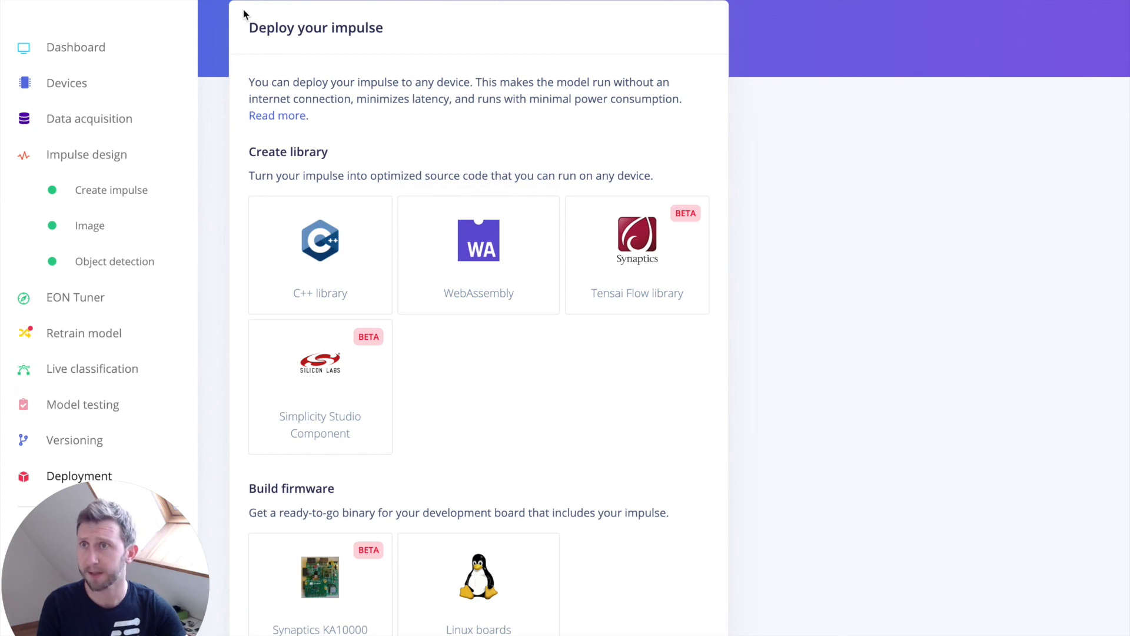